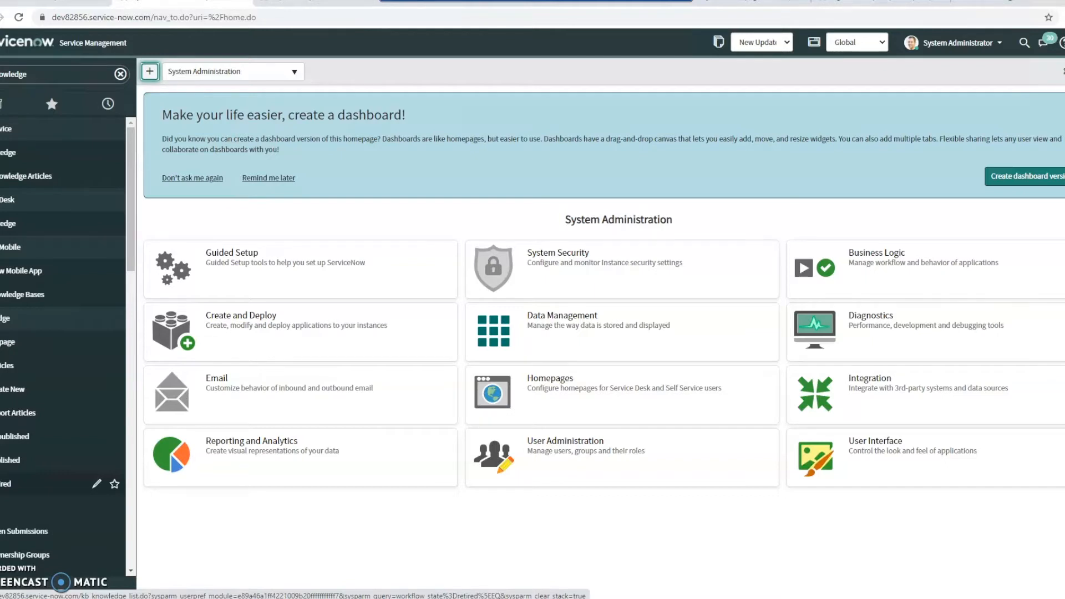
pyautogui.moveTo(107, 35)
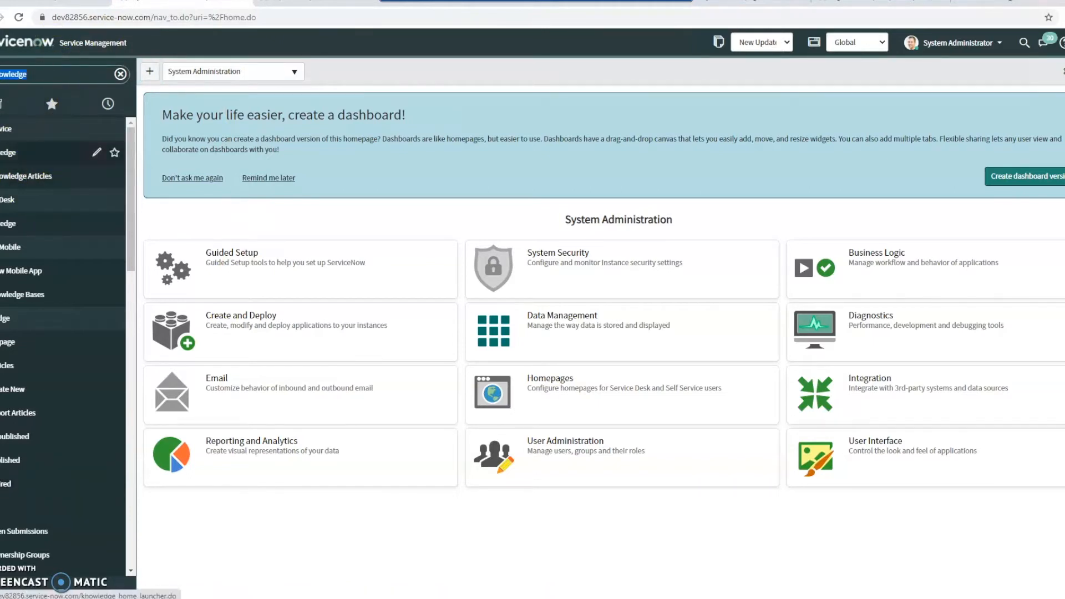
pyautogui.moveTo(13, 390)
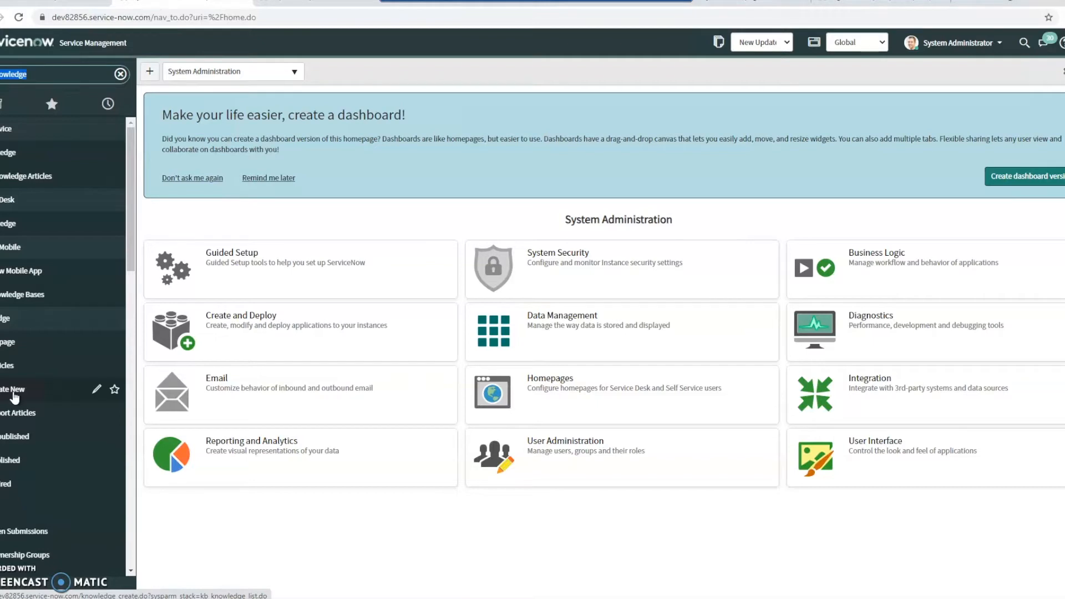
pyautogui.moveTo(23, 43)
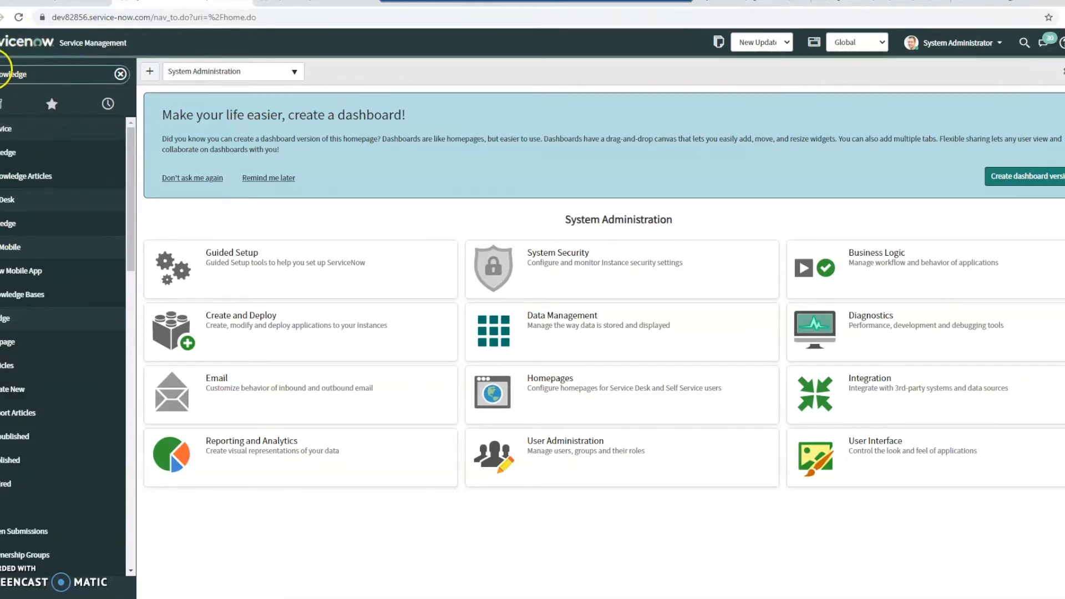
pyautogui.moveTo(54, 406)
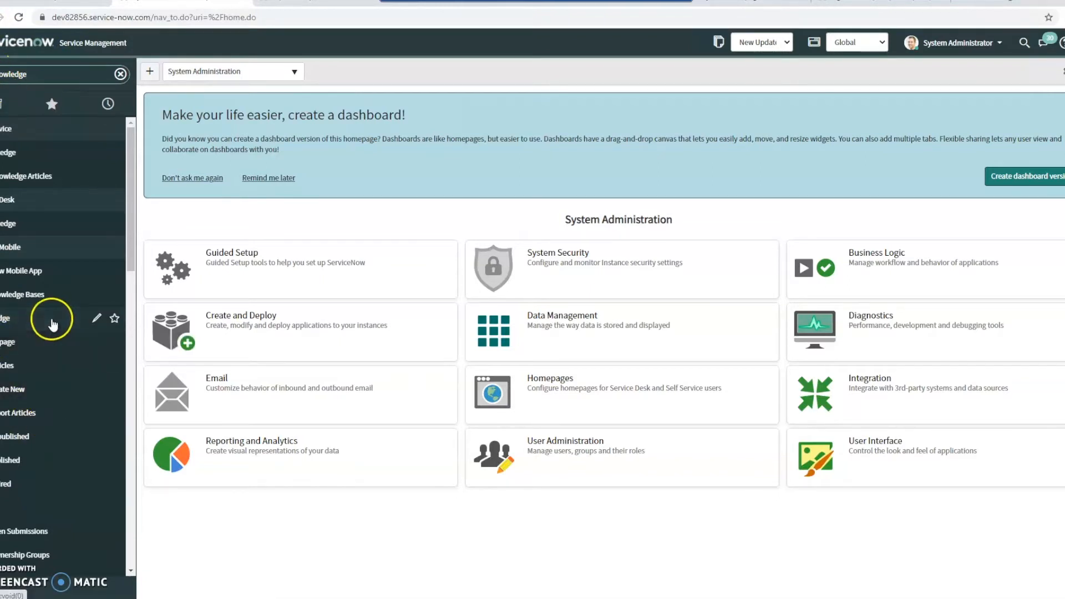
pyautogui.moveTo(27, 330)
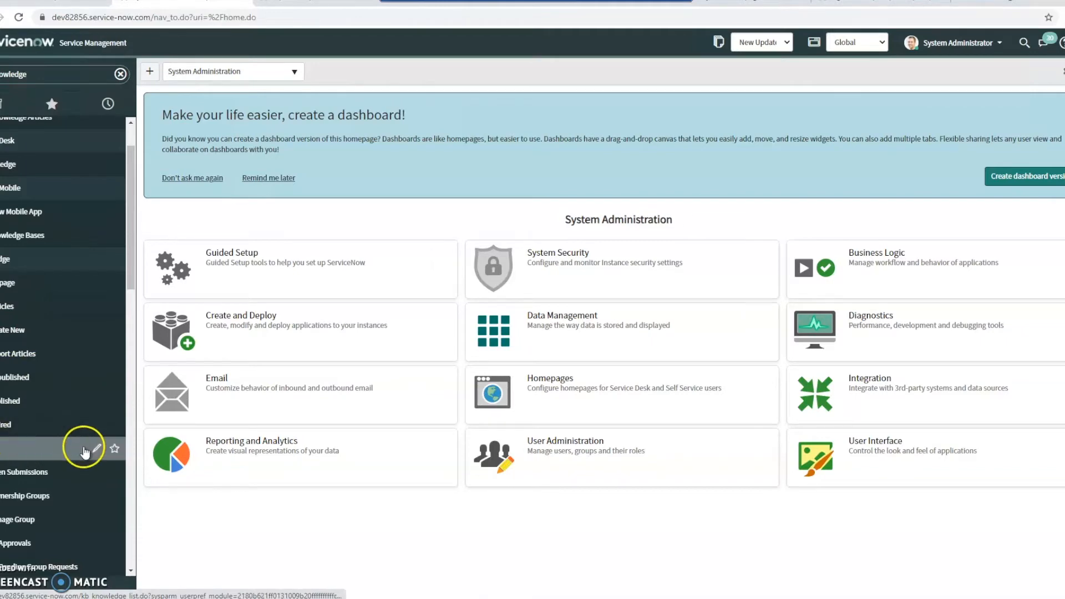
# Open the All knowledge articles list showing 35 records
pyautogui.click(85, 449)
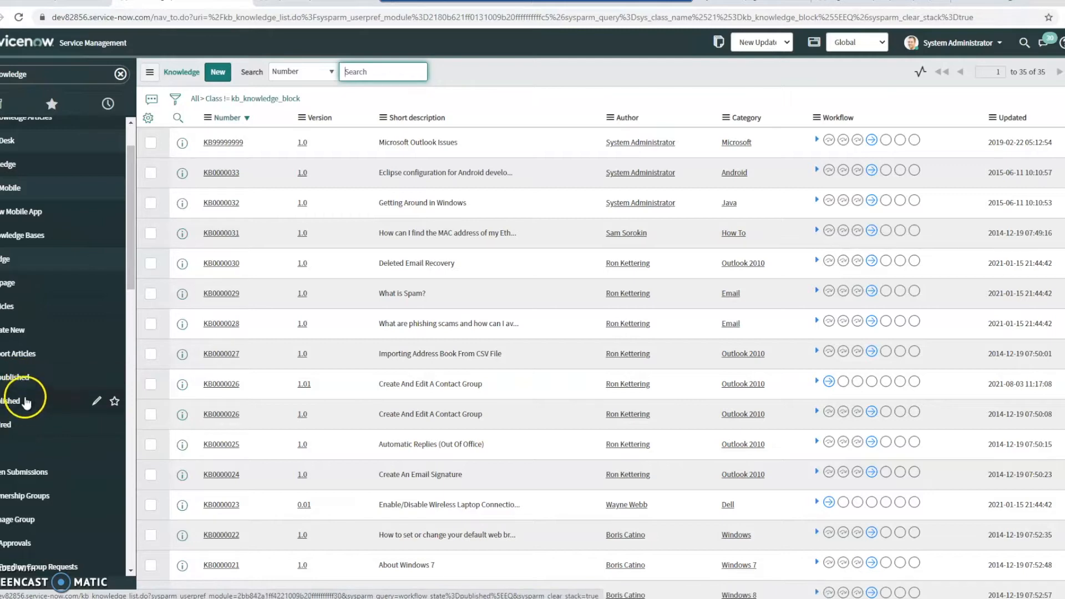
pyautogui.moveTo(40, 411)
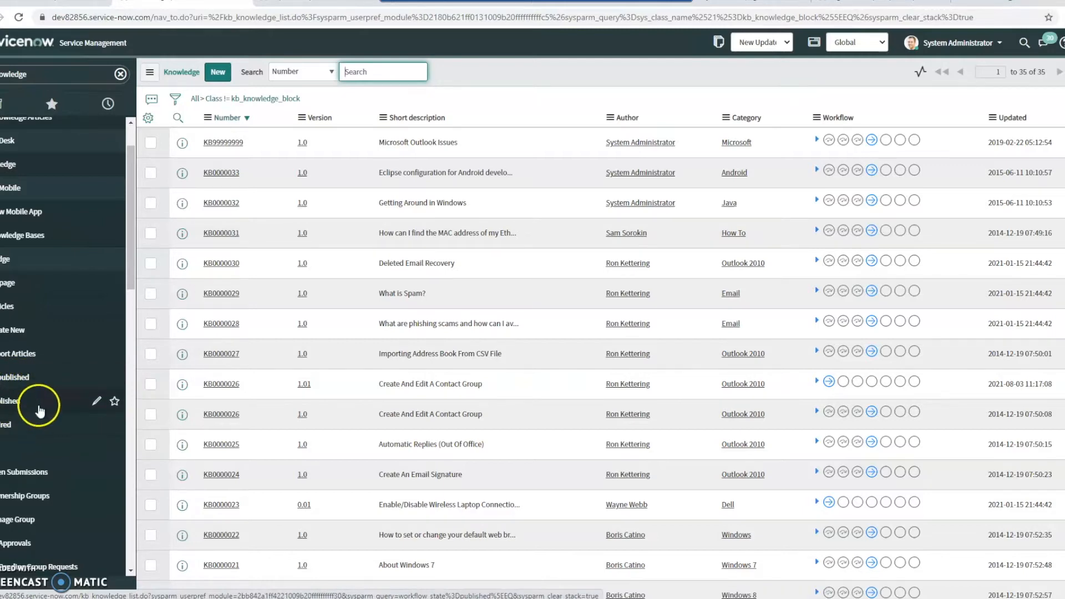
pyautogui.moveTo(44, 387)
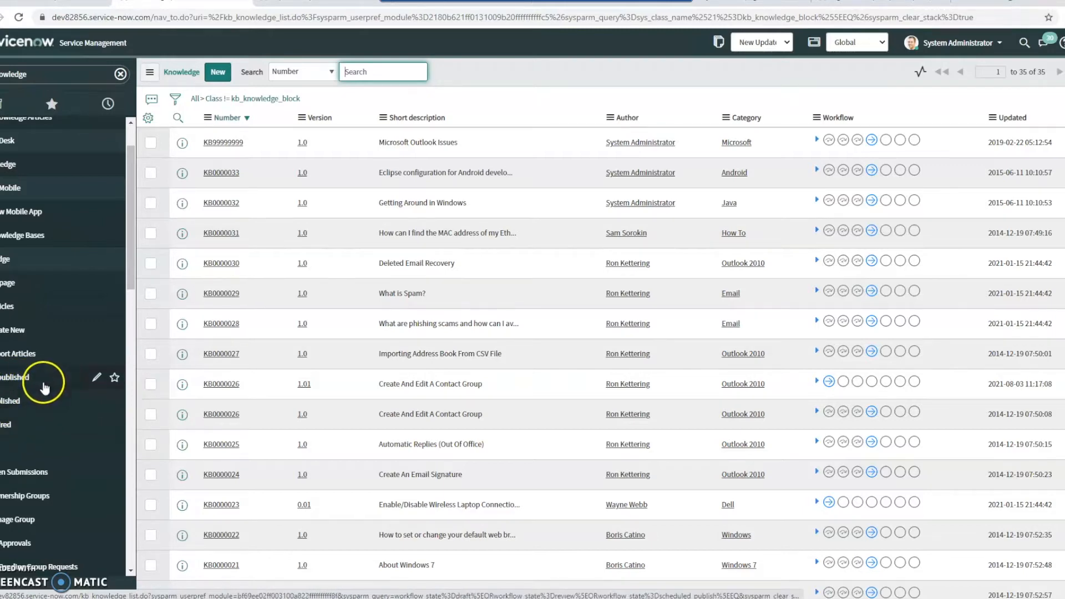
pyautogui.moveTo(34, 381)
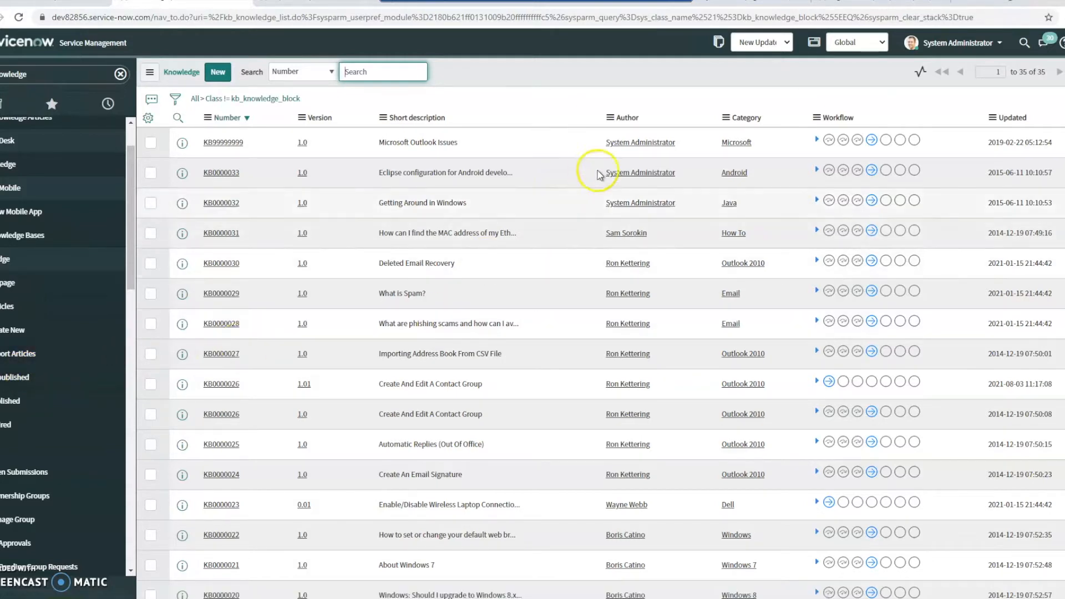
pyautogui.moveTo(222, 142)
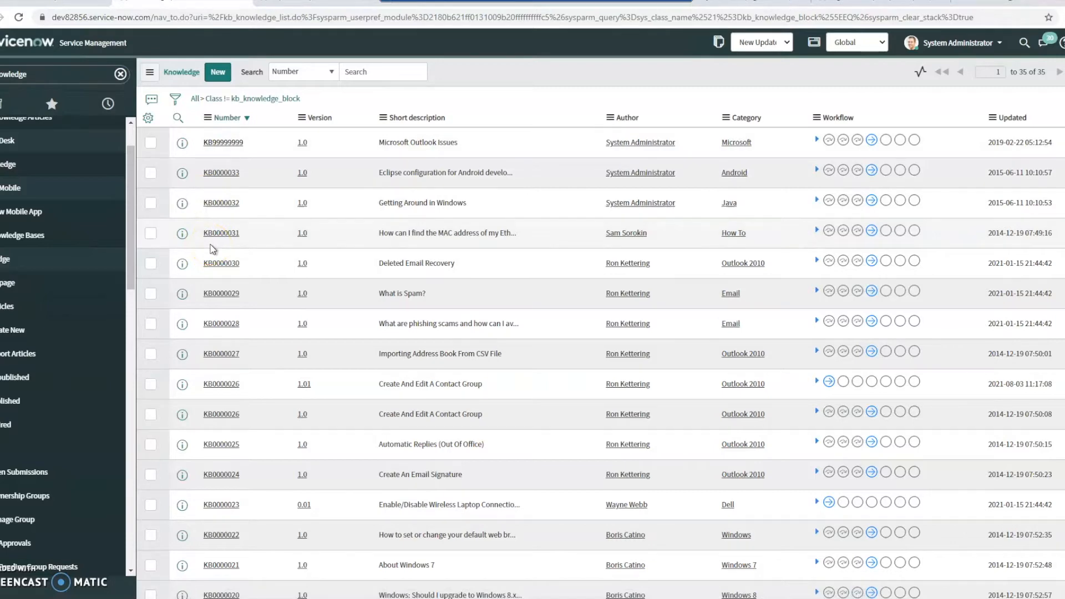
# Open article KB99999999 'Microsoft Outlook Issues' and scroll through its body to the related lists
pyautogui.click(223, 142)
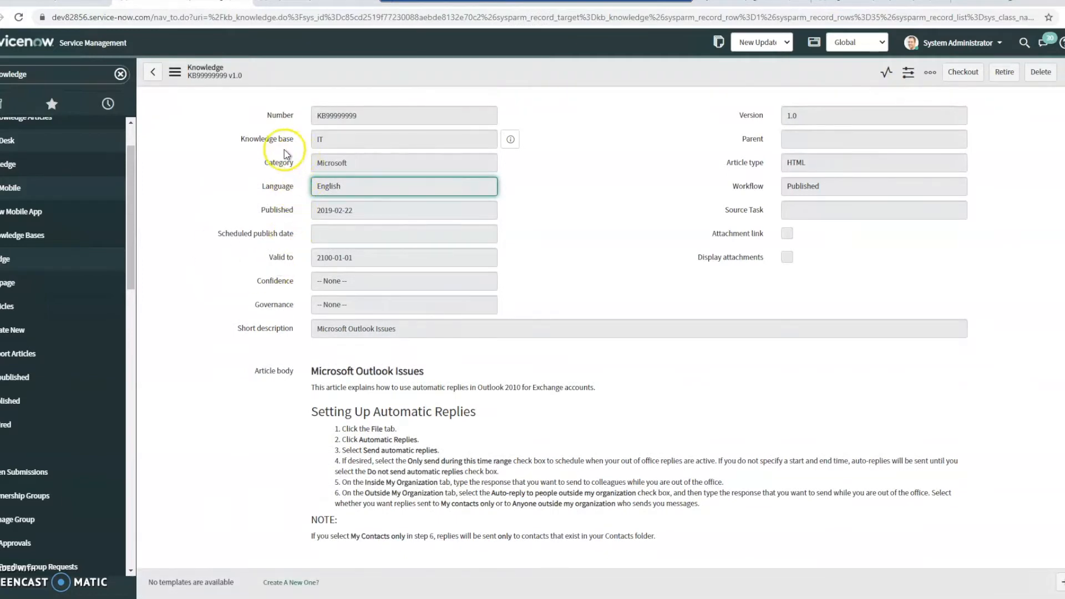
pyautogui.moveTo(257, 147)
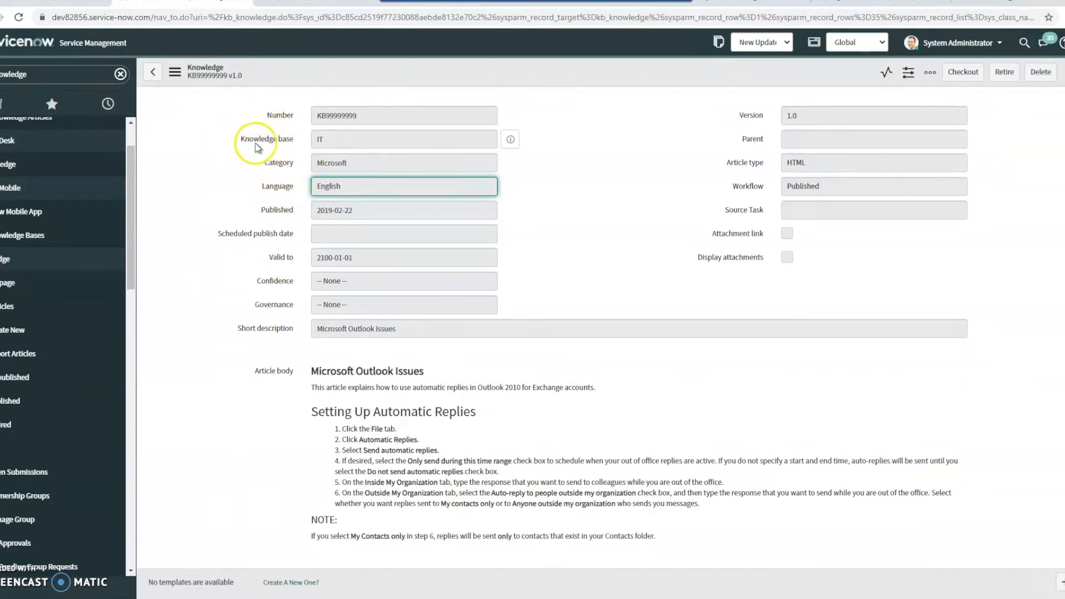
pyautogui.moveTo(272, 129)
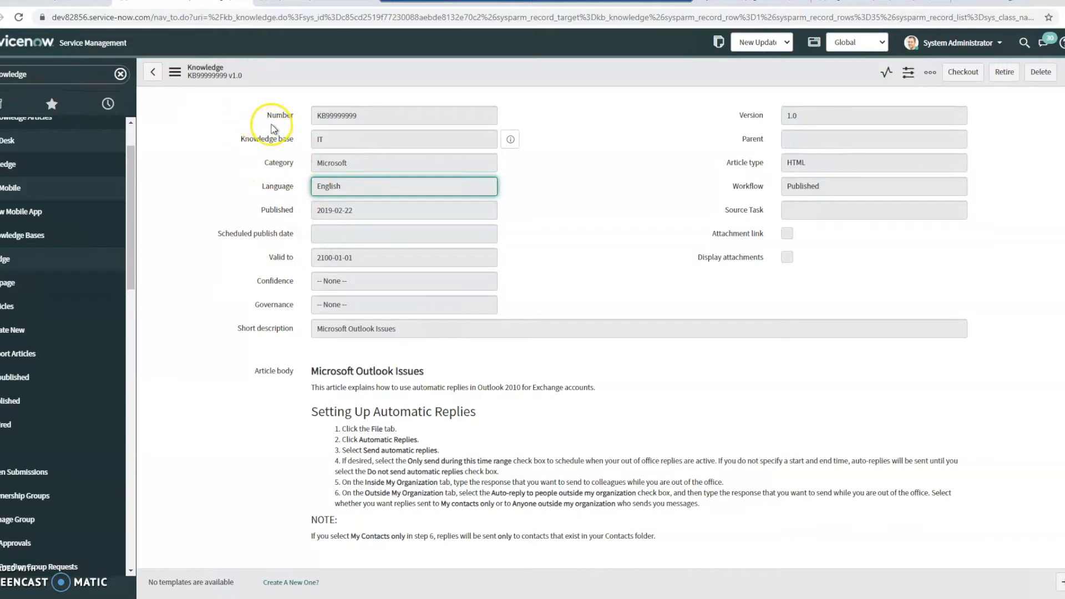
pyautogui.moveTo(178, 109)
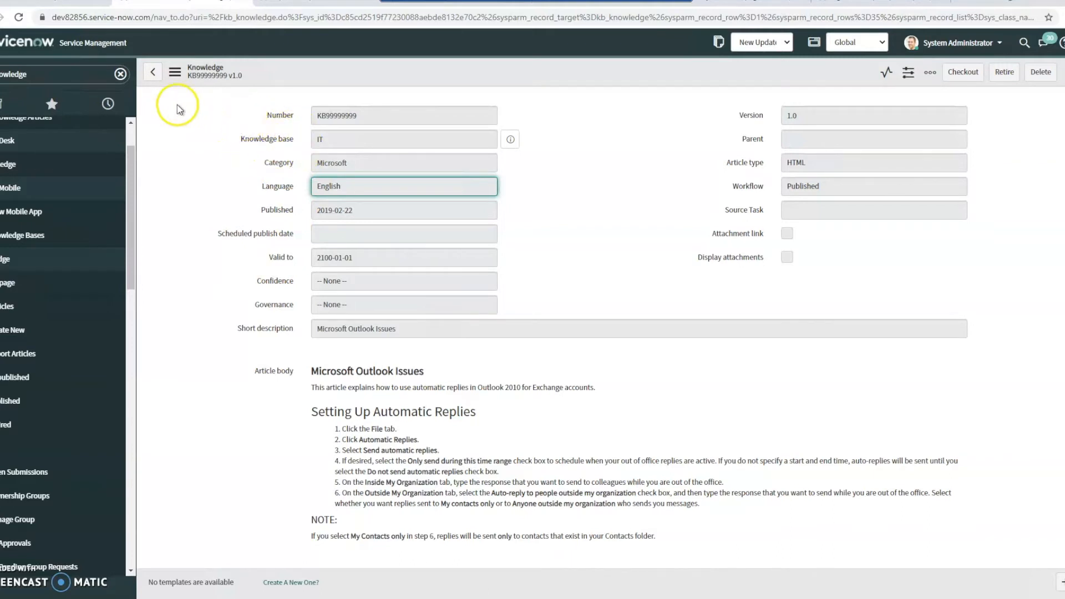
pyautogui.moveTo(237, 140)
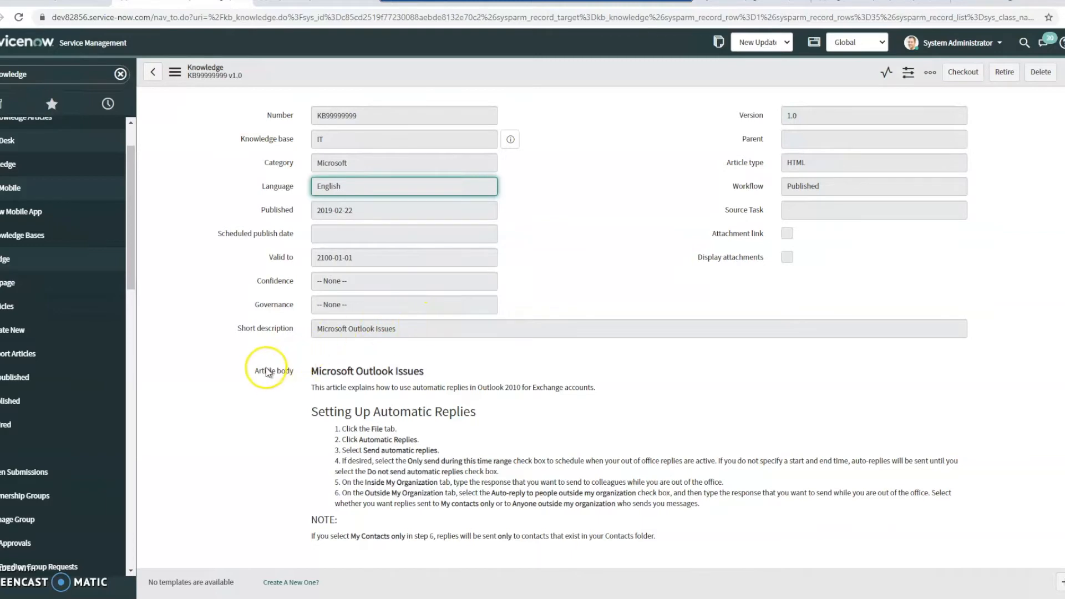
pyautogui.scroll(-3)
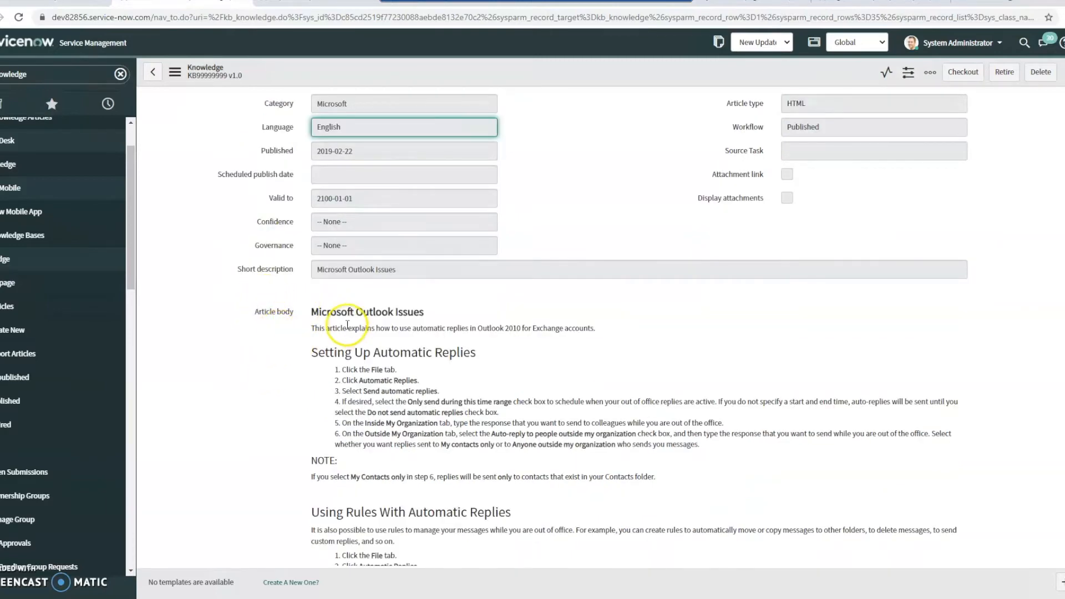
pyautogui.scroll(-3)
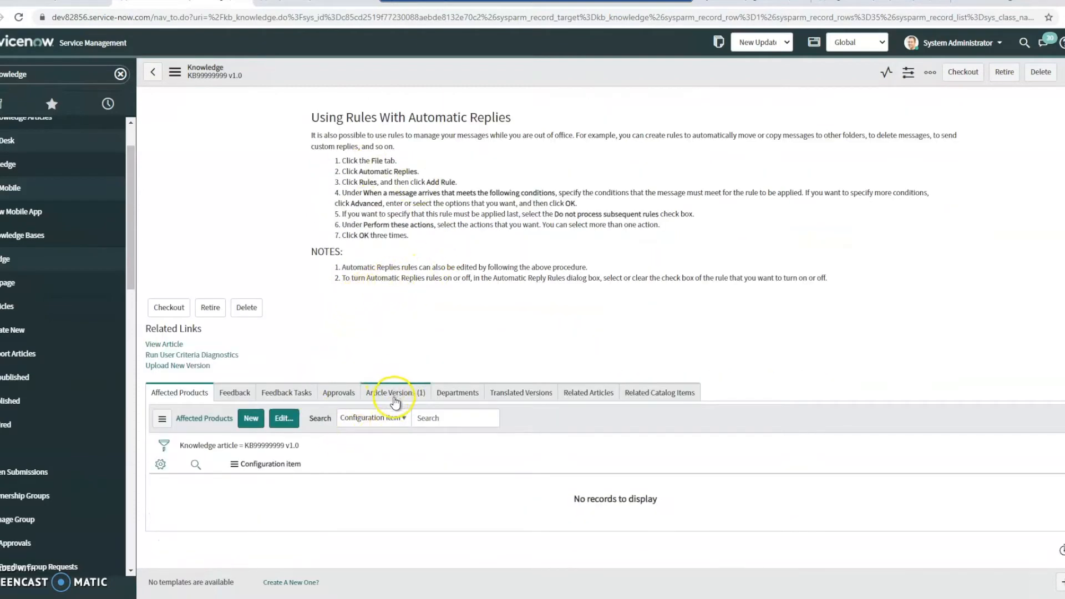
# Show the Article Versions list, listing only version 1.0
pyautogui.click(394, 392)
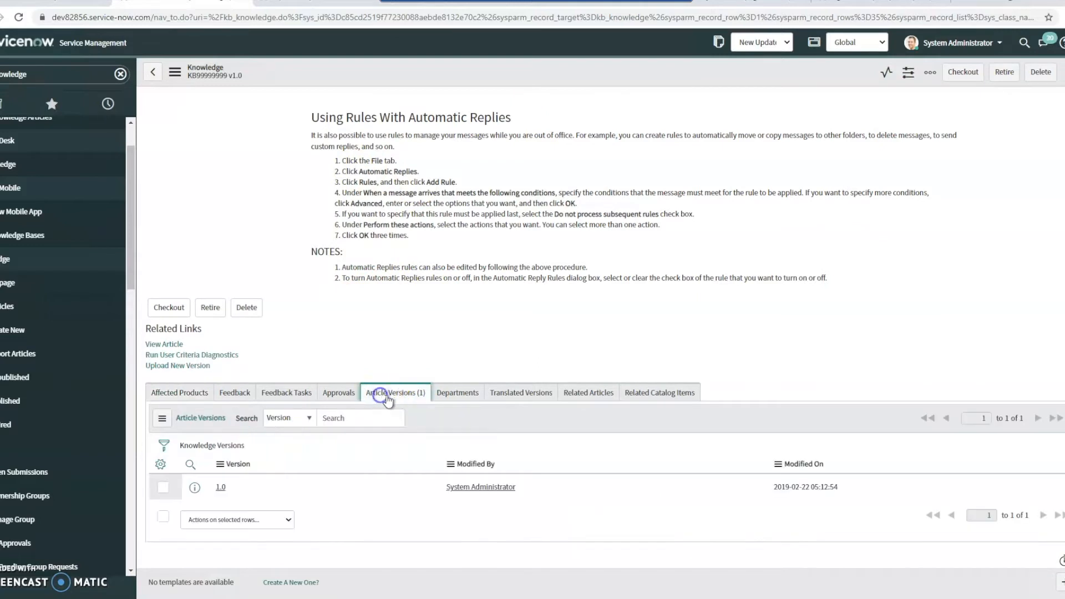
pyautogui.moveTo(396, 378)
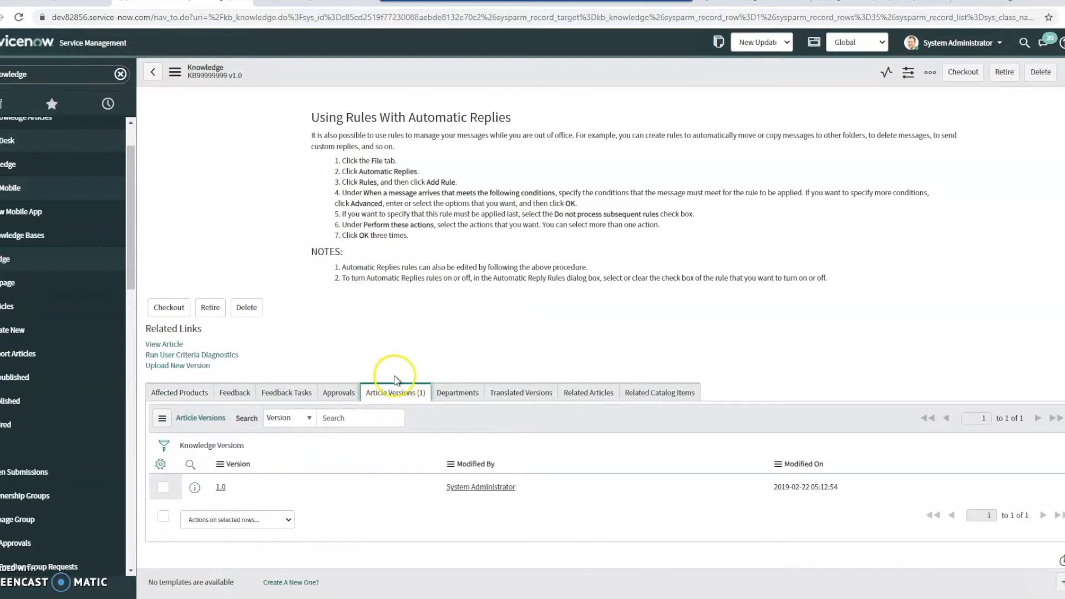
pyautogui.moveTo(892, 148)
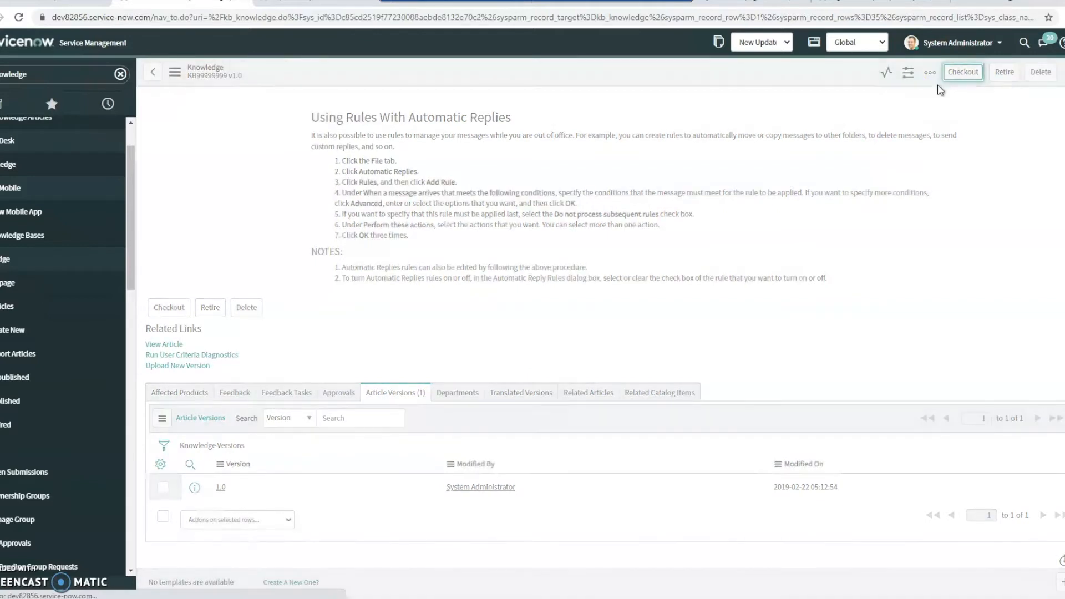
# Check out KB99999999 as a new draft version and prefix its heading with 'test'
pyautogui.click(962, 72)
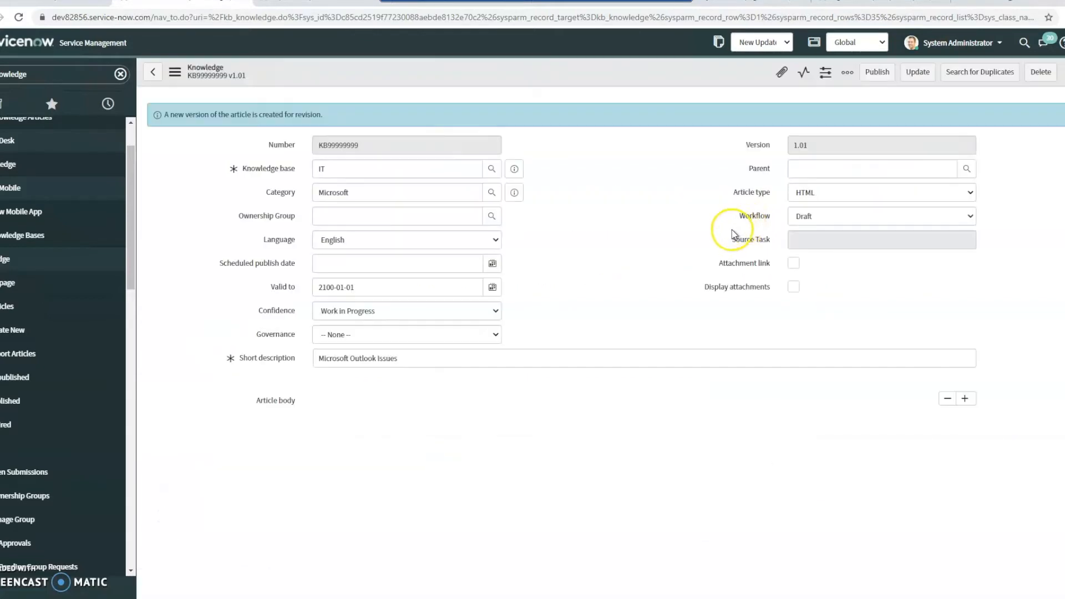
pyautogui.click(394, 168)
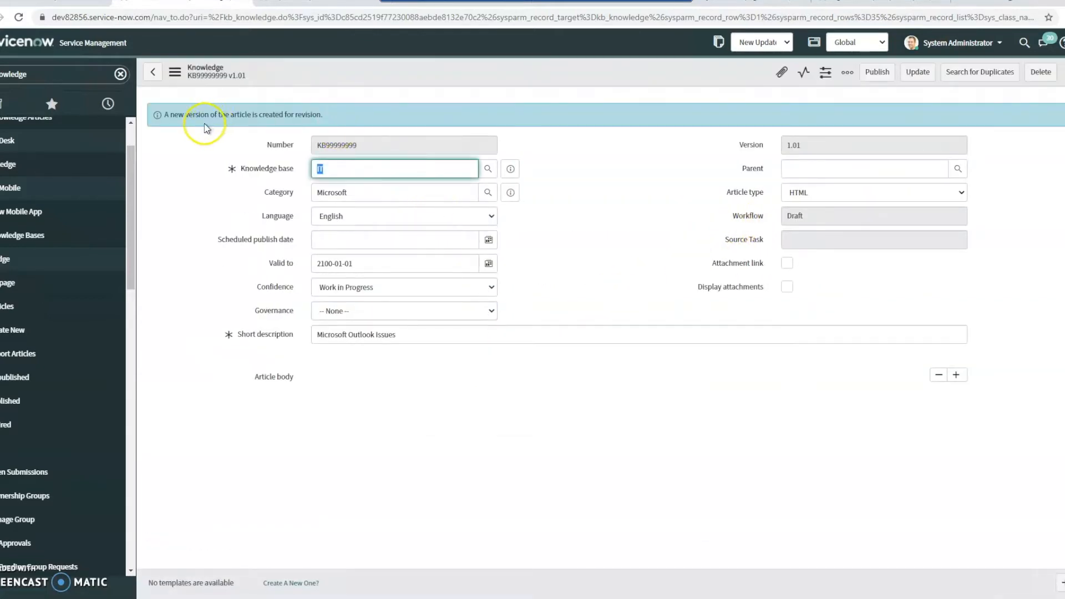
pyautogui.click(956, 374)
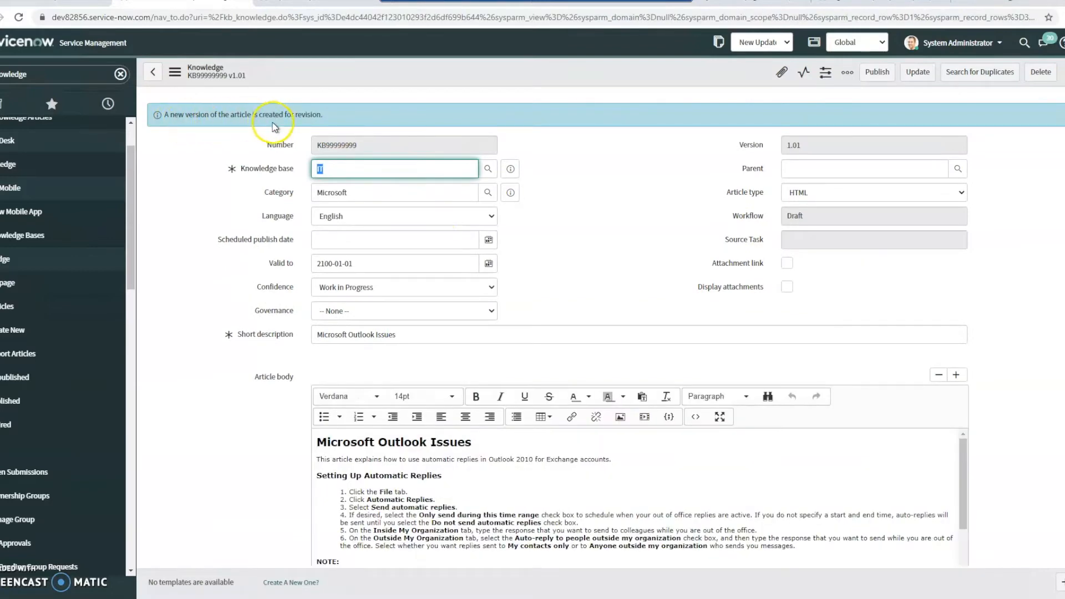
pyautogui.moveTo(311, 128)
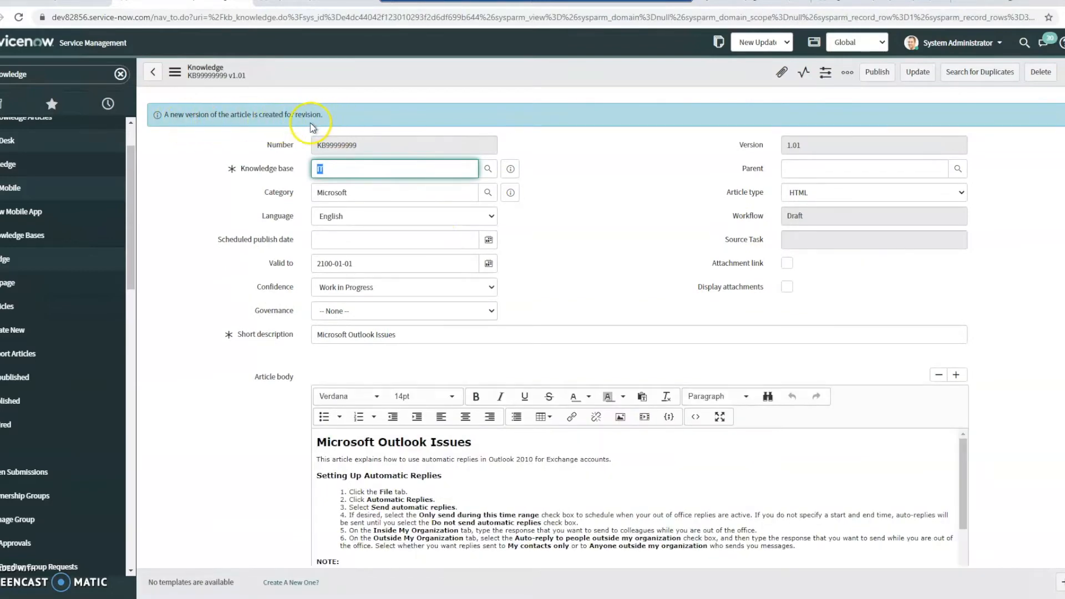
pyautogui.scroll(-3)
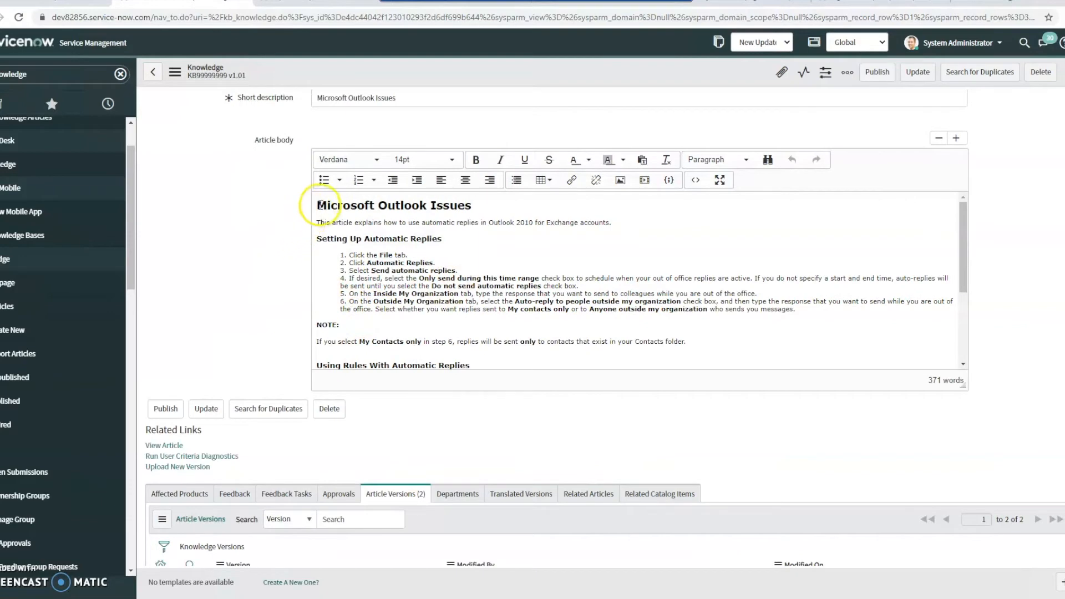
pyautogui.scroll(-3)
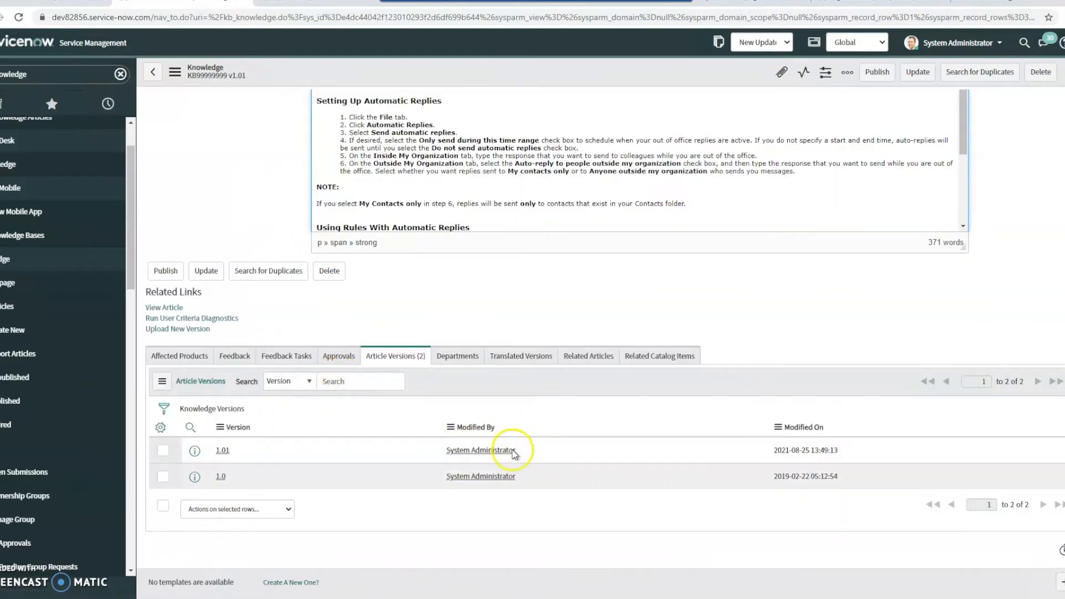
pyautogui.scroll(3)
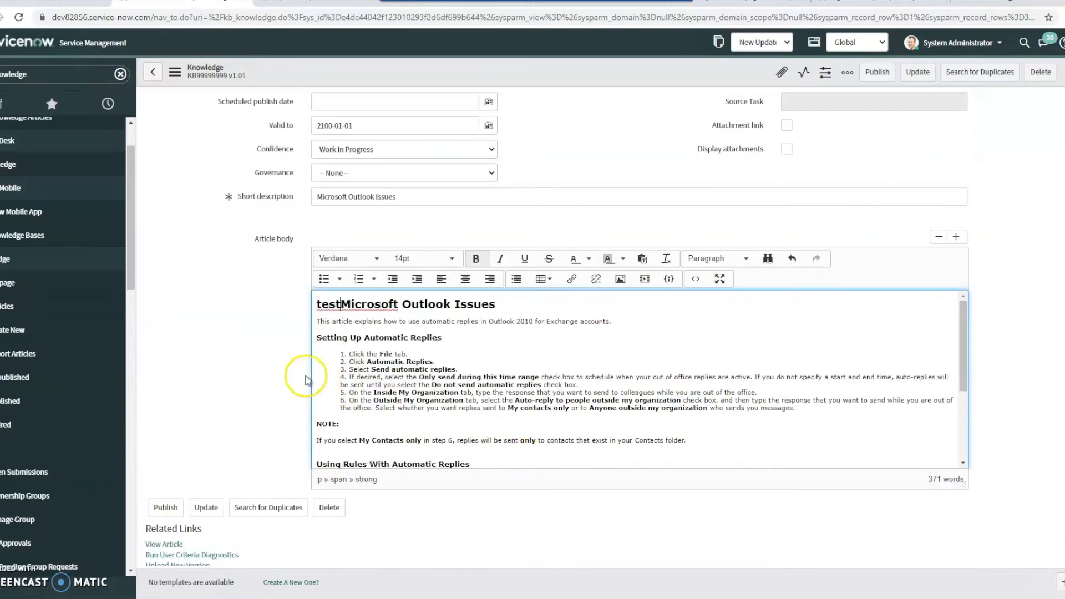
pyautogui.scroll(3)
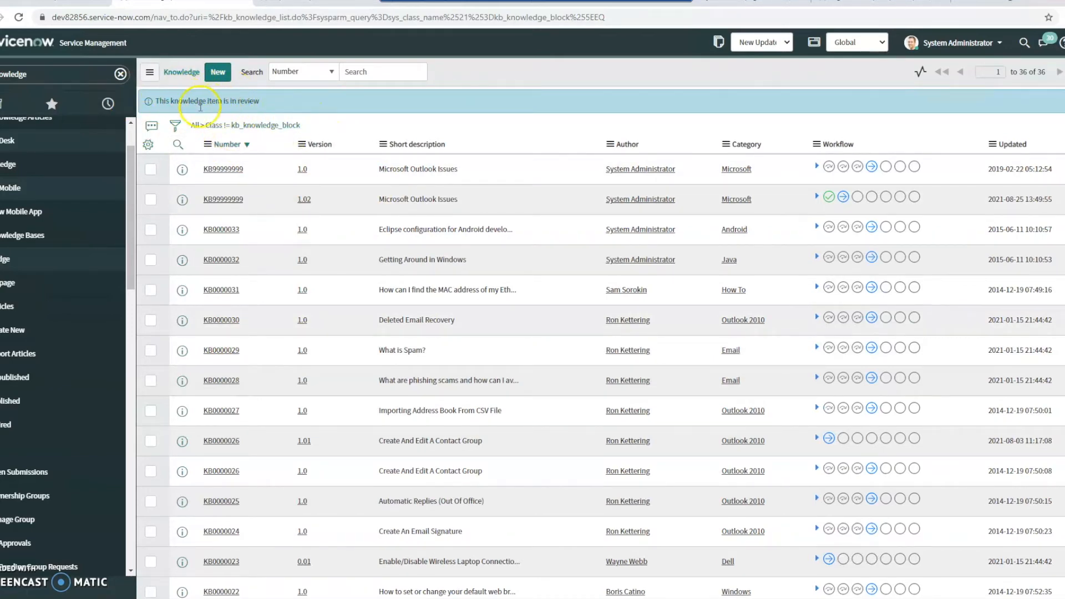
pyautogui.moveTo(372, 96)
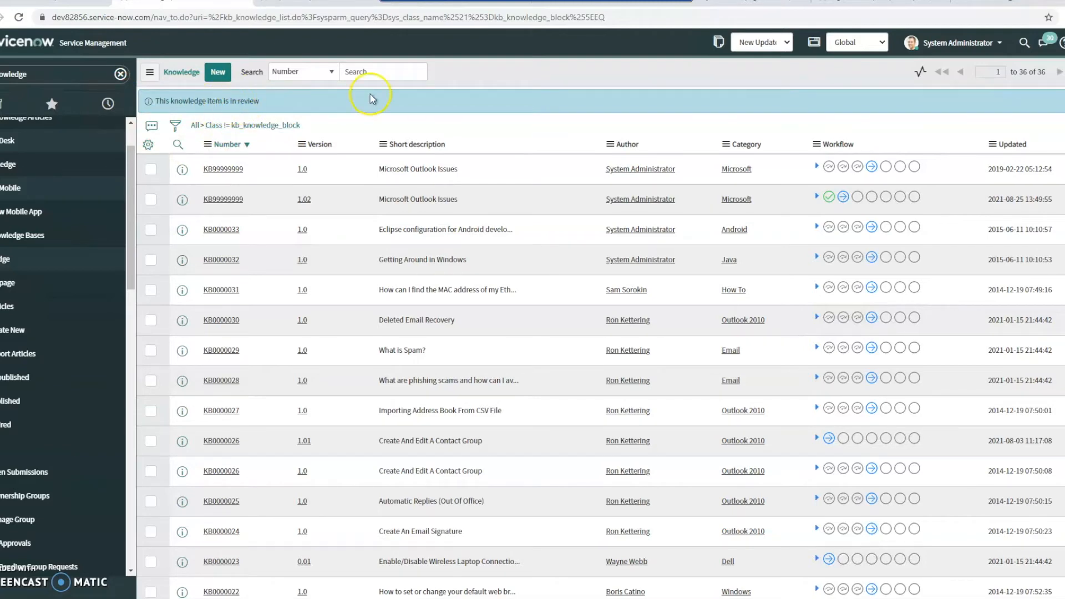
pyautogui.moveTo(58, 438)
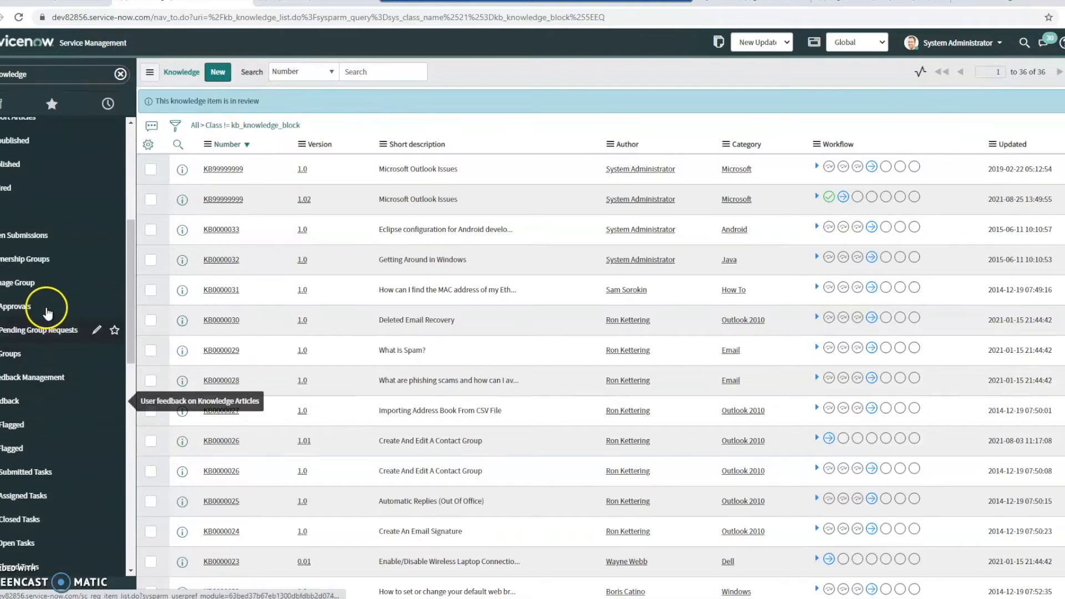
pyautogui.moveTo(61, 284)
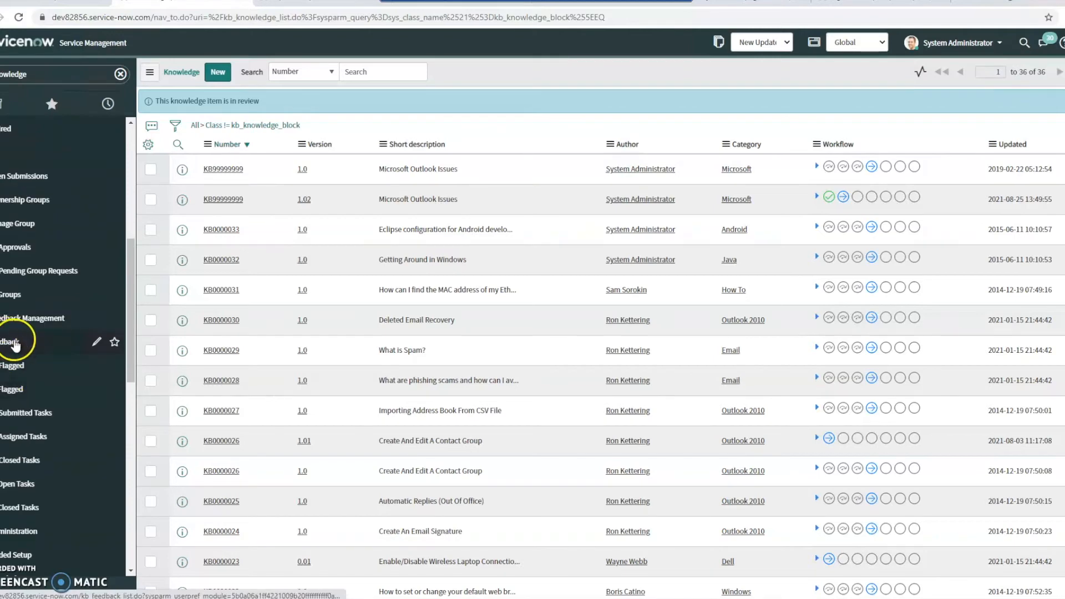
pyautogui.moveTo(41, 393)
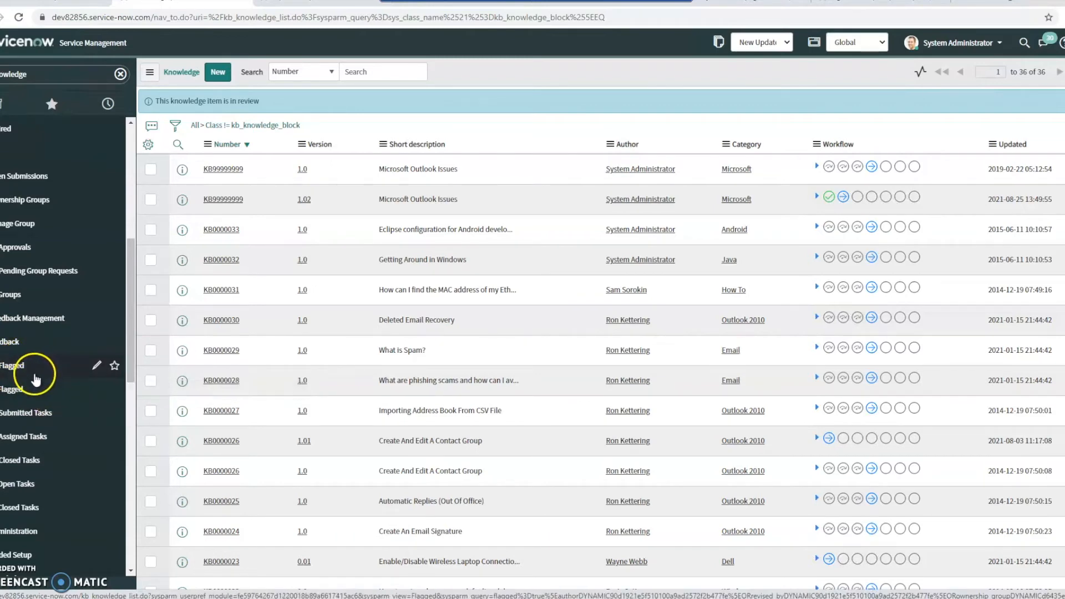
# View the Flagged articles lists, then the empty Open feedback tasks list
pyautogui.click(11, 388)
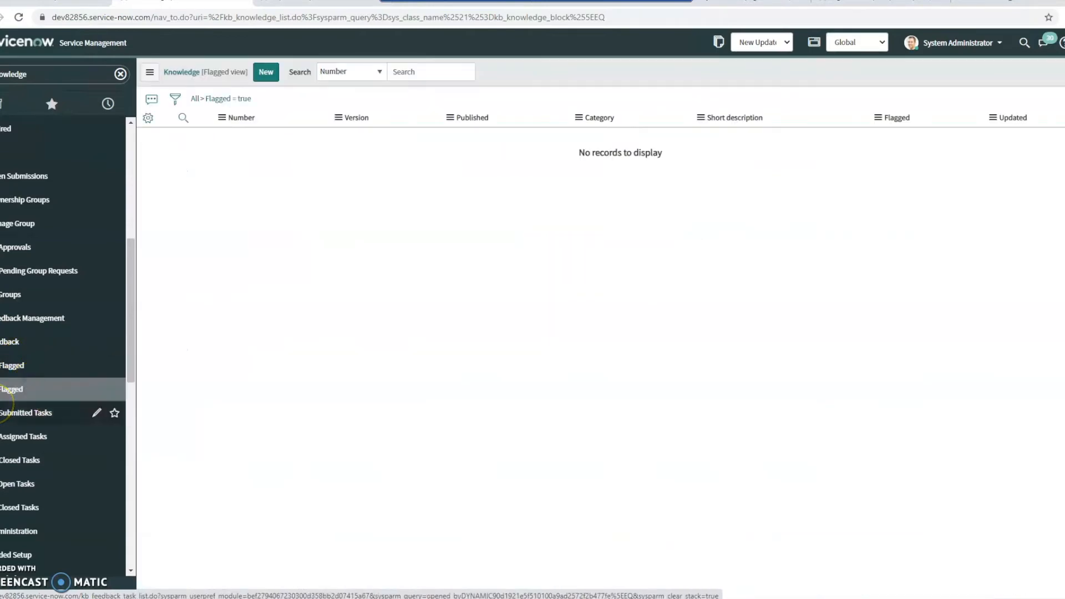
pyautogui.click(12, 389)
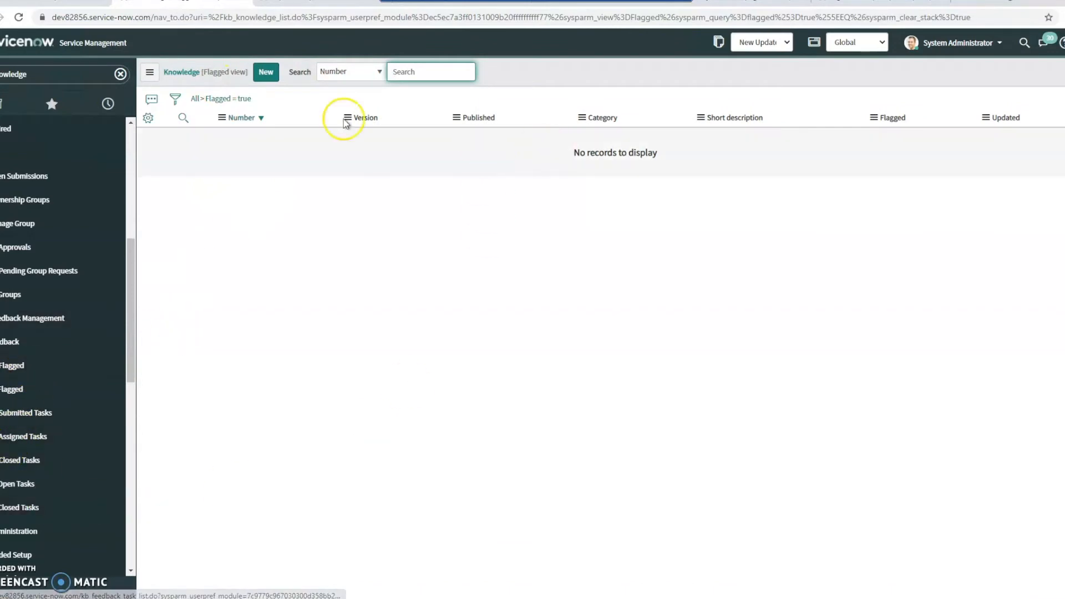
pyautogui.scroll(-3)
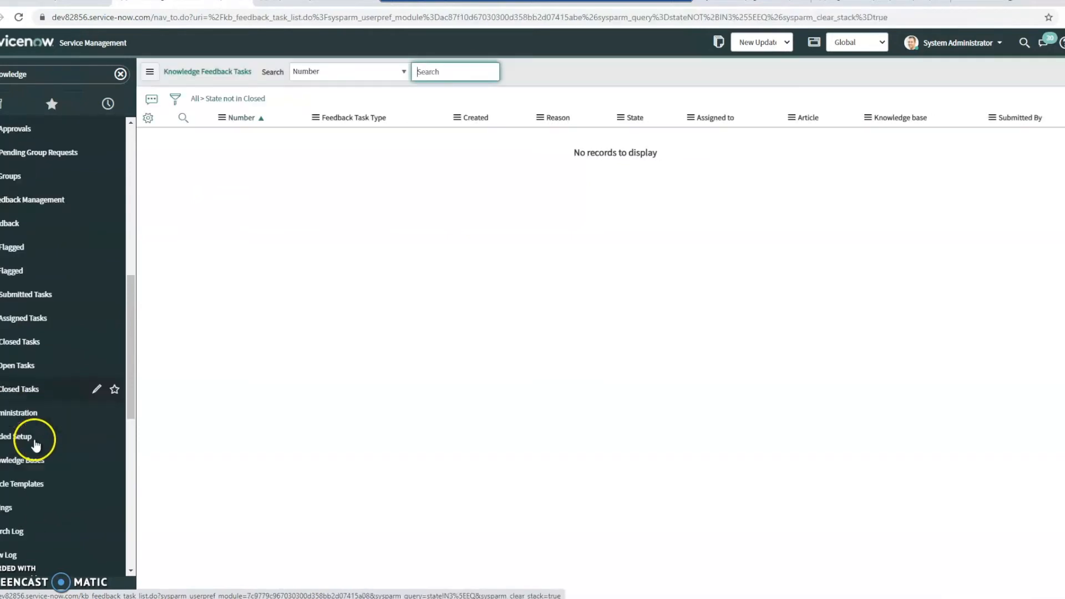
pyautogui.scroll(-3)
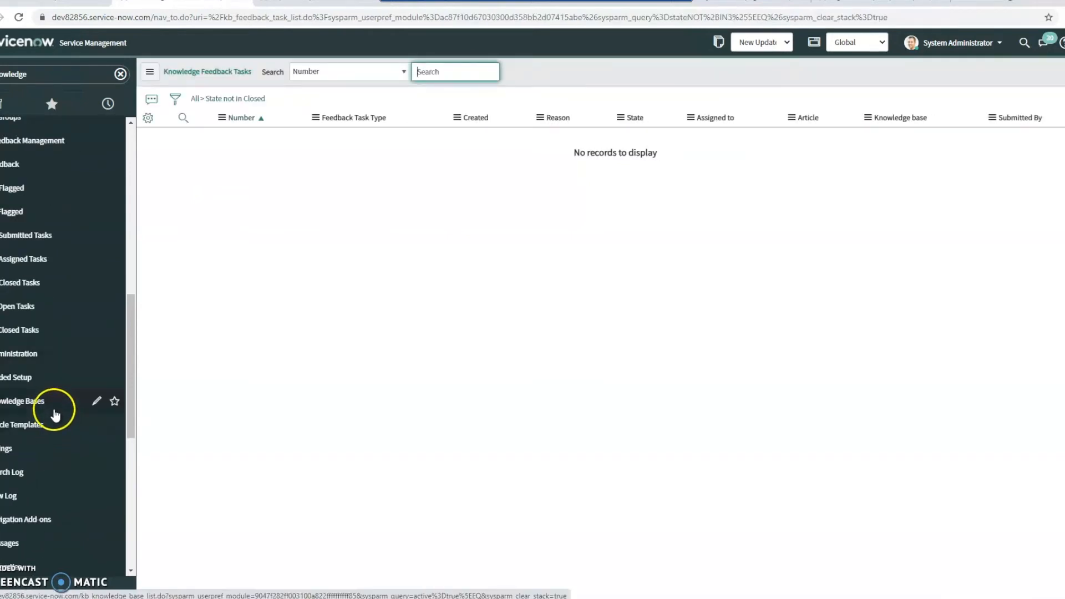
pyautogui.scroll(-3)
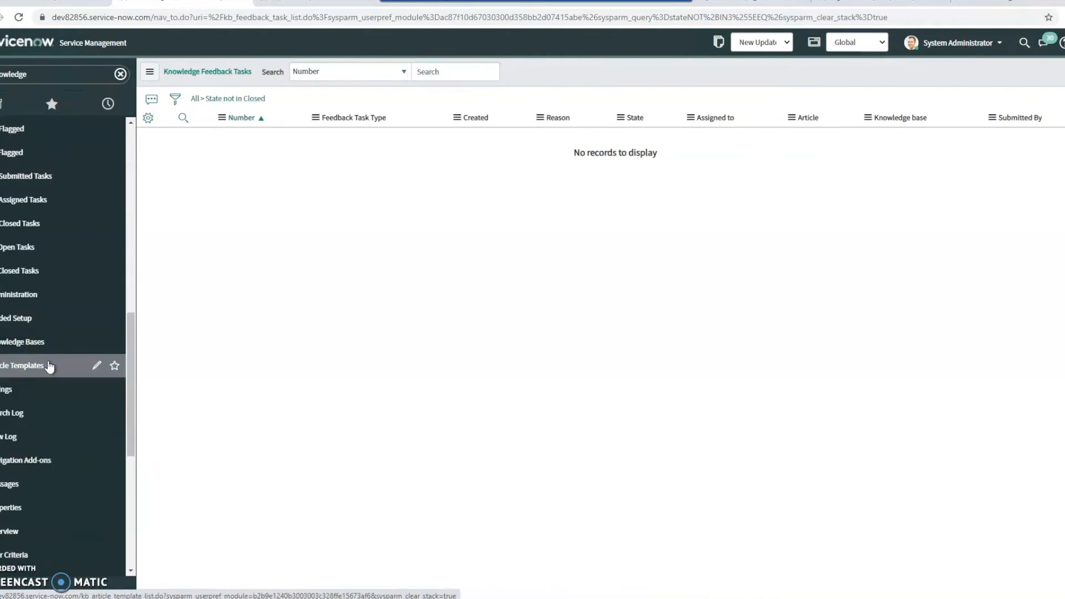
# Browse the Article Templates list: How To, What Is, KCS Article and FAQ, all inactive
pyautogui.click(22, 366)
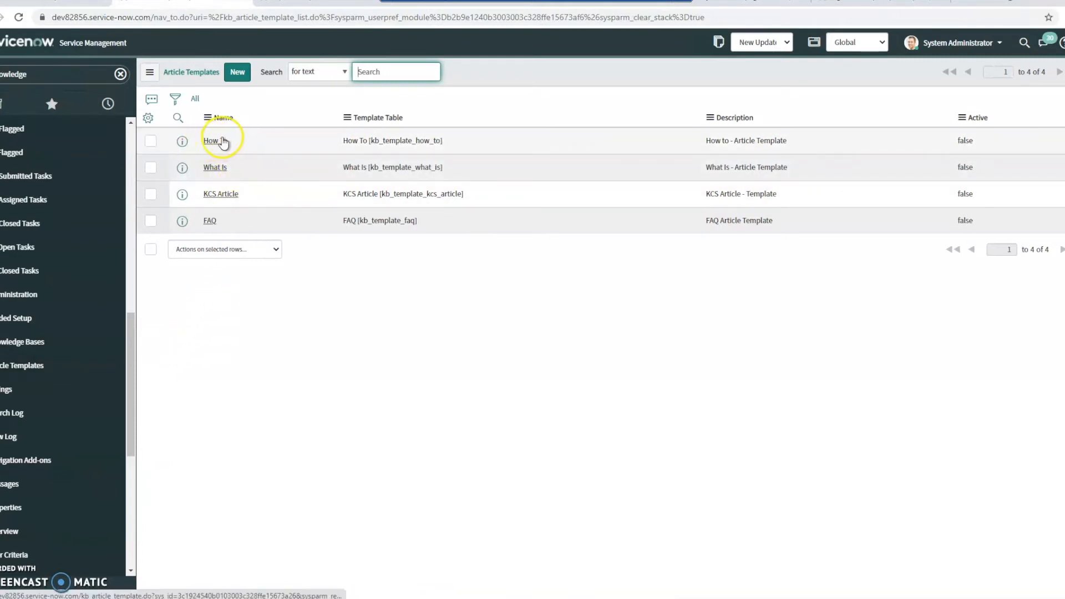
pyautogui.moveTo(221, 193)
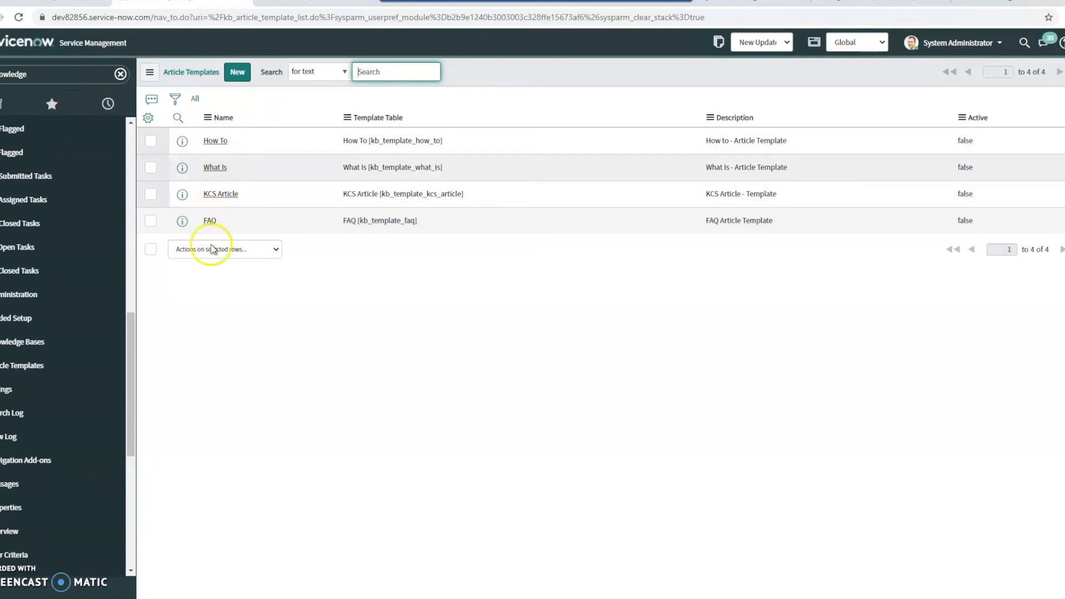
pyautogui.scroll(-3)
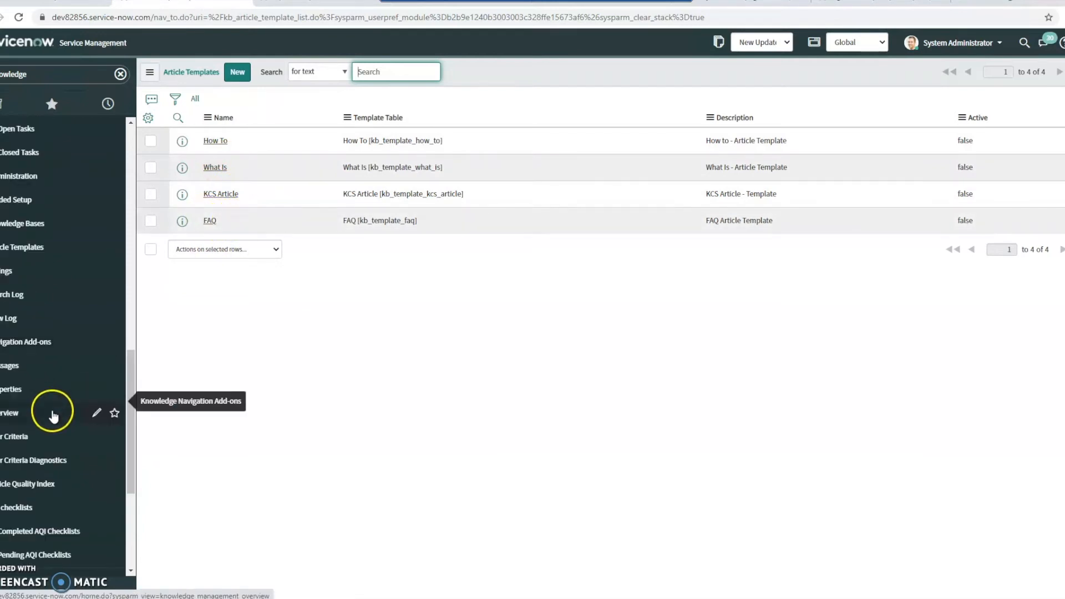
pyautogui.scroll(-3)
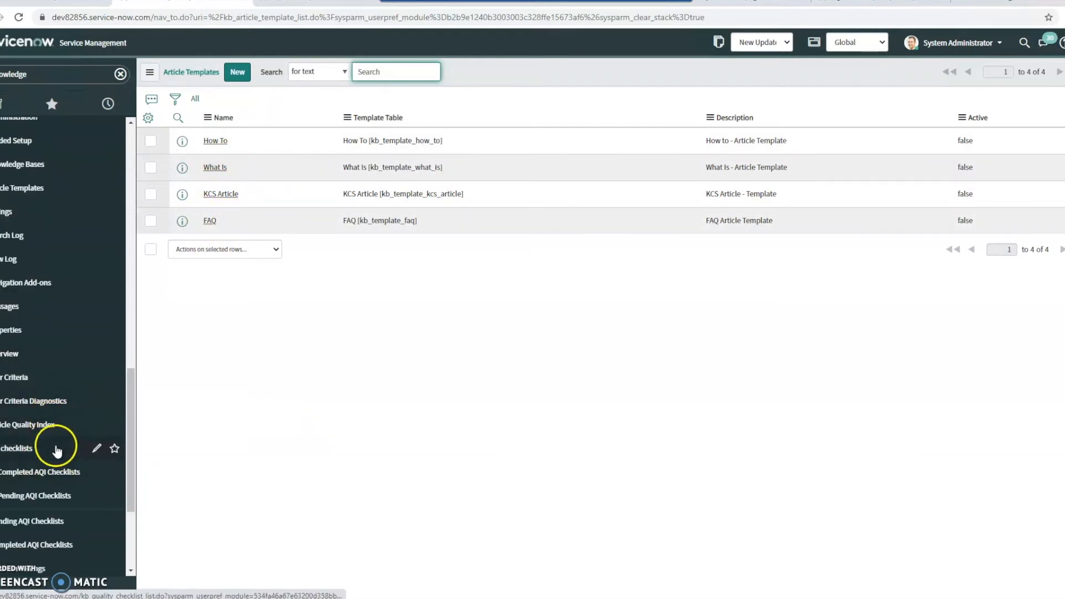
pyautogui.moveTo(33, 466)
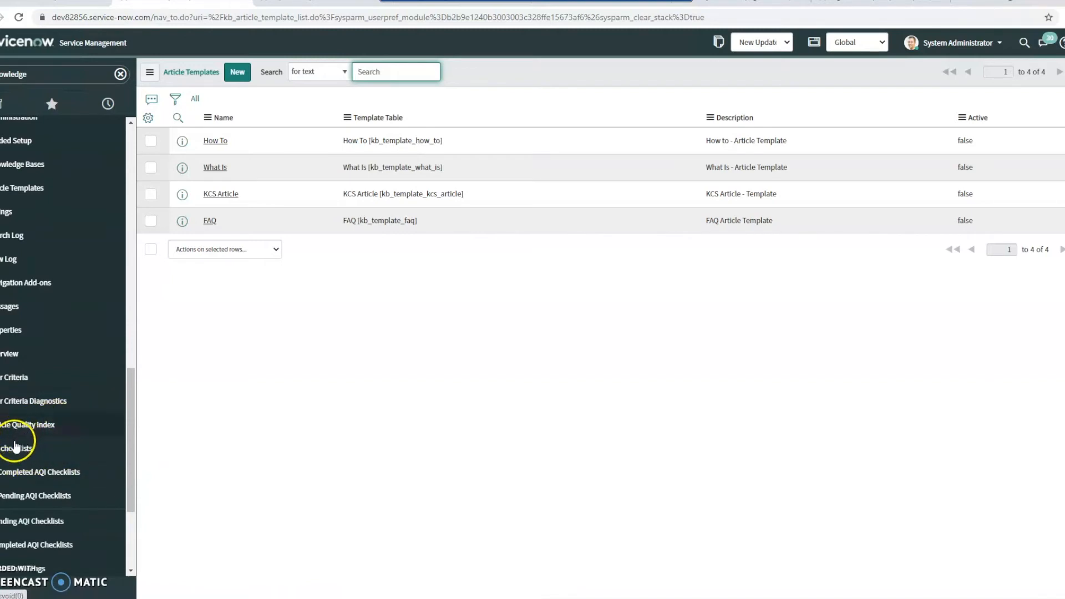
pyautogui.moveTo(31, 441)
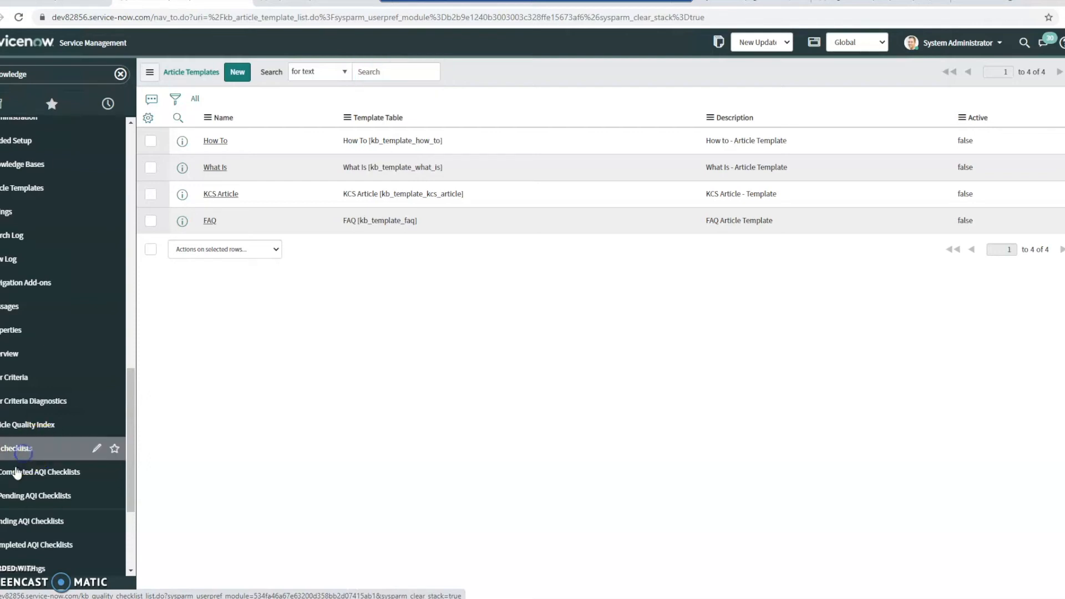
# Open the Default AQI Survey record from AQI Checklists to view its ten questions
pyautogui.click(17, 448)
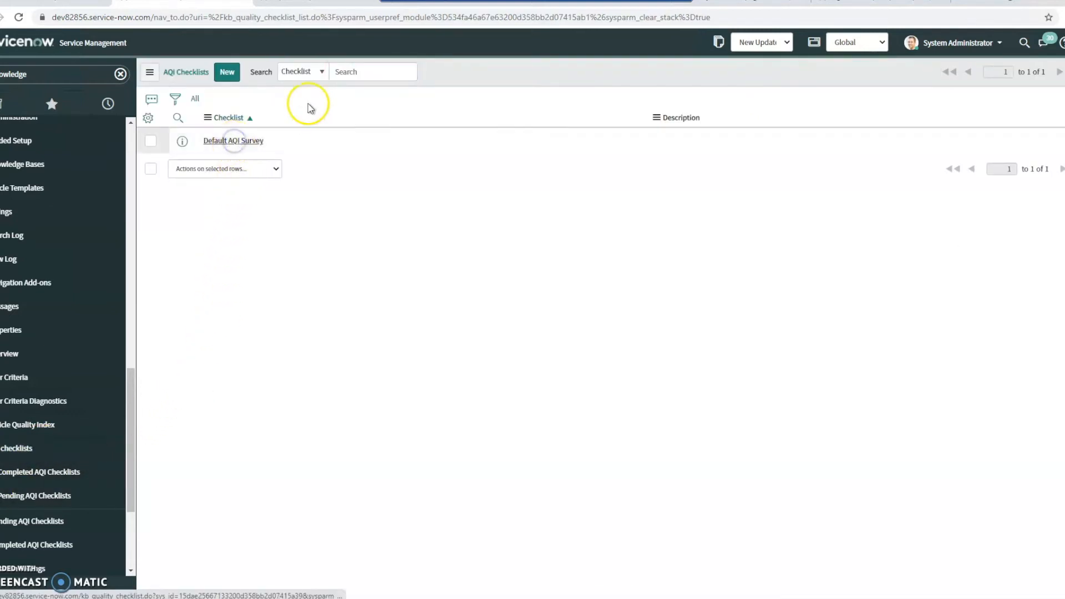
pyautogui.click(233, 140)
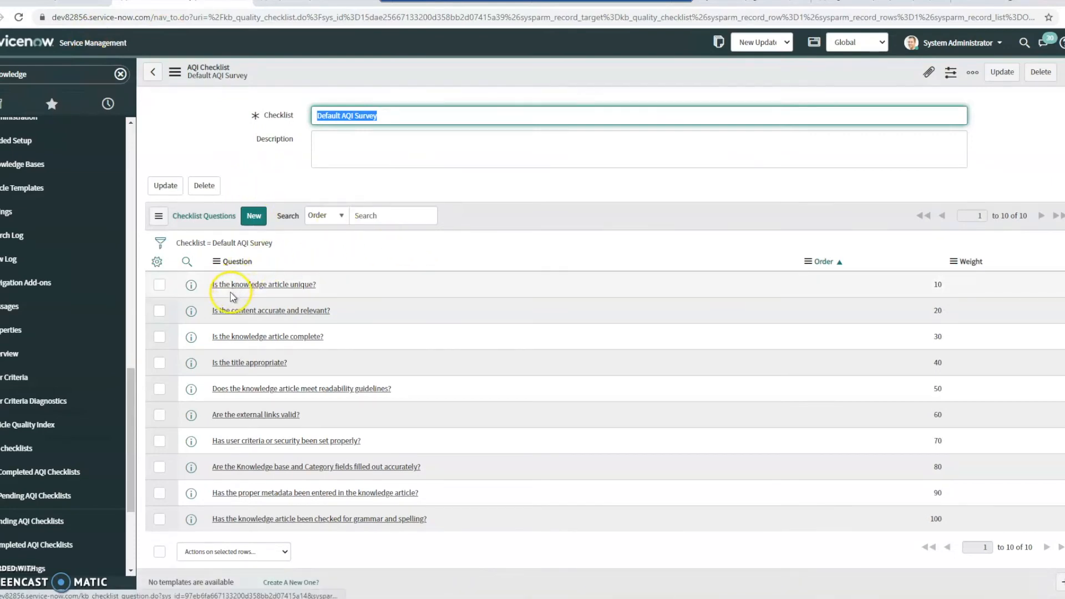
pyautogui.moveTo(475, 379)
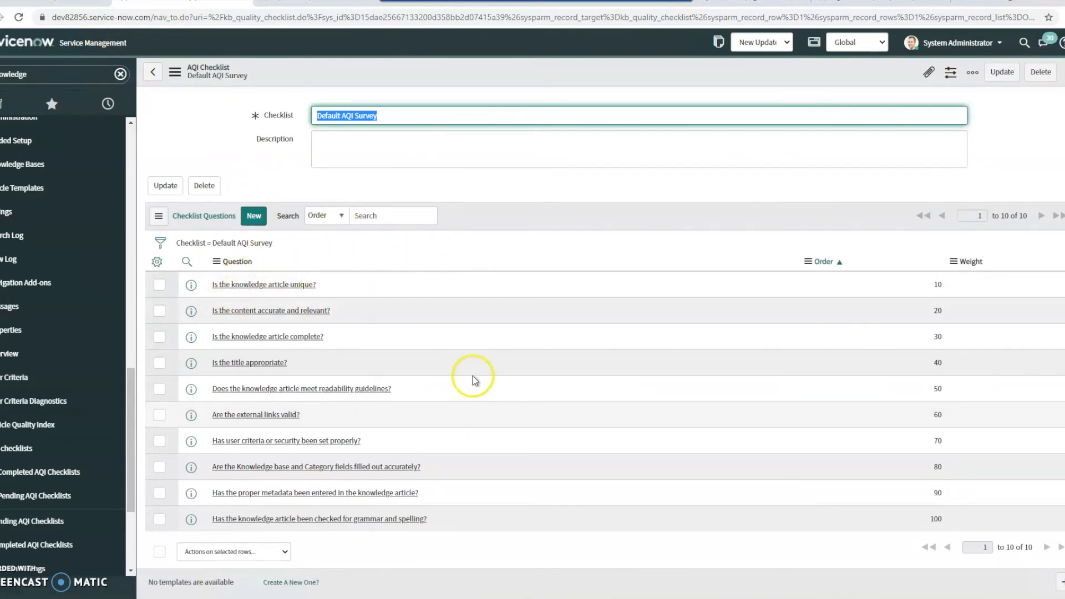
pyautogui.moveTo(289, 310)
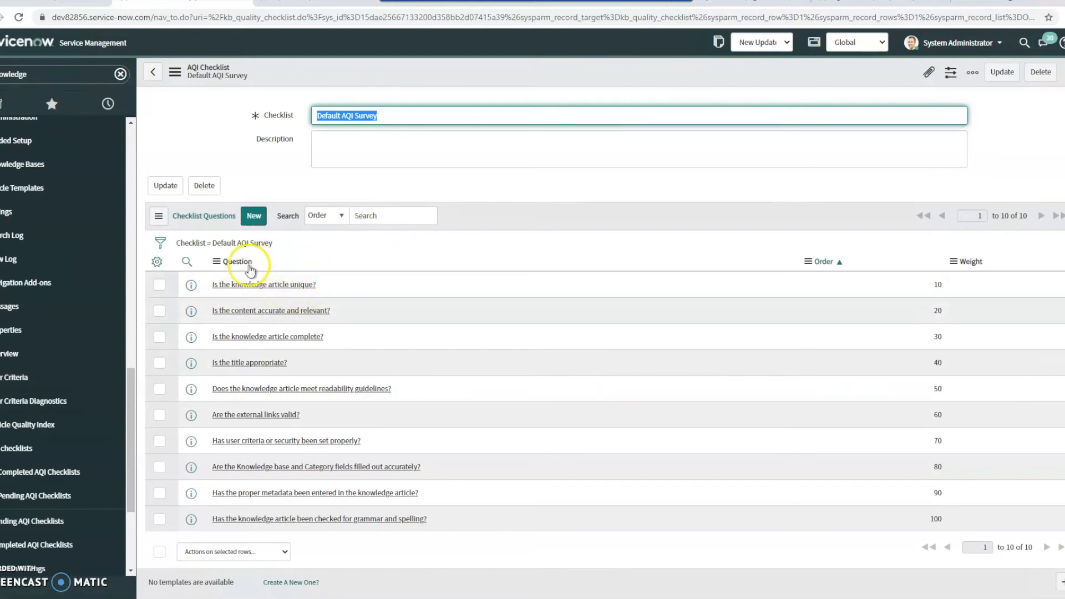
pyautogui.moveTo(305, 290)
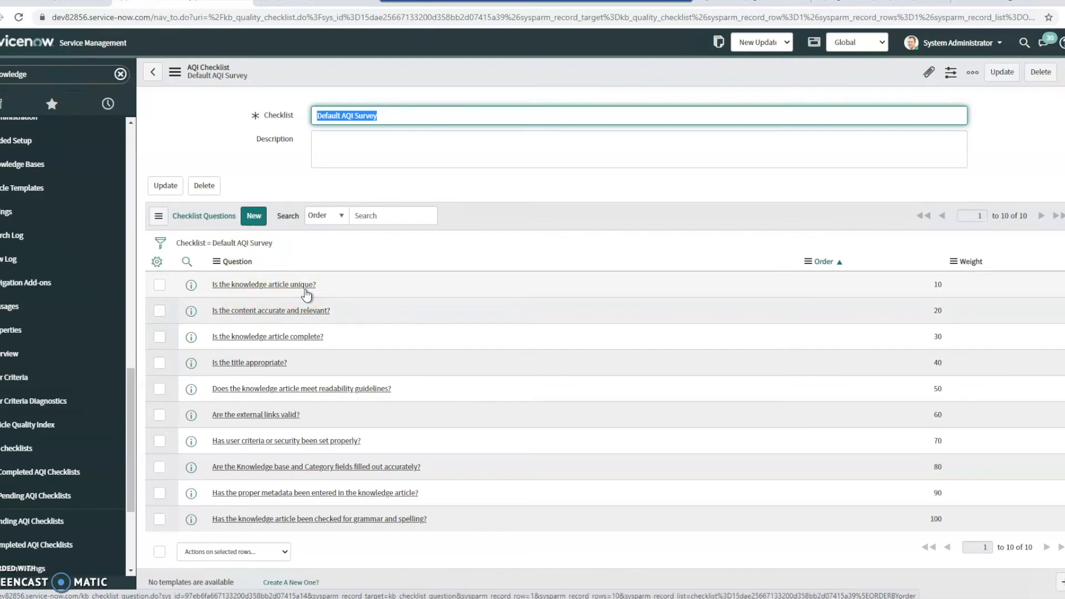
pyautogui.moveTo(324, 287)
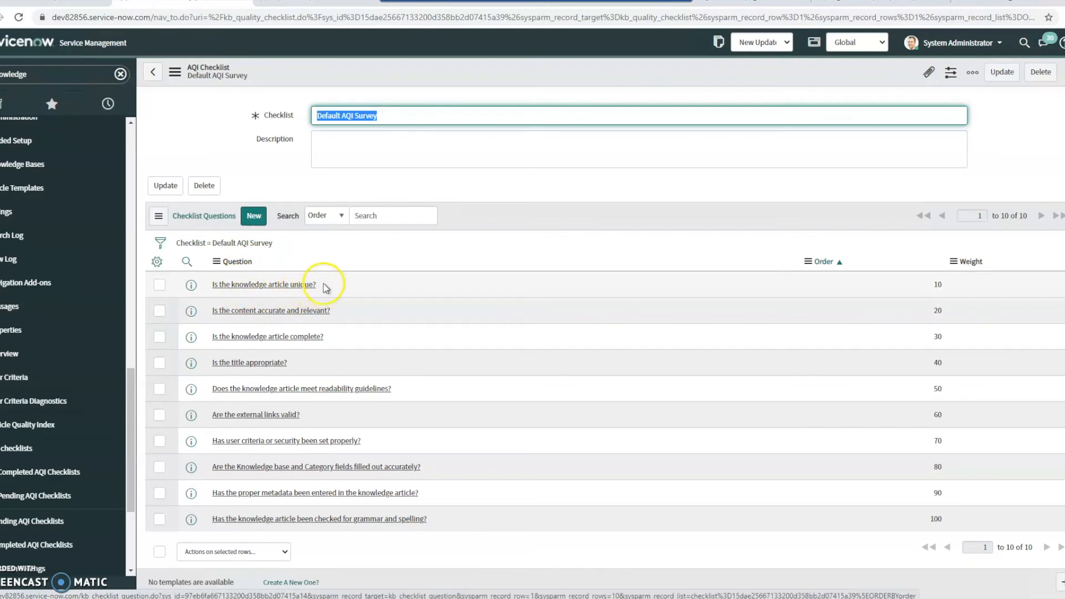
pyautogui.moveTo(301, 290)
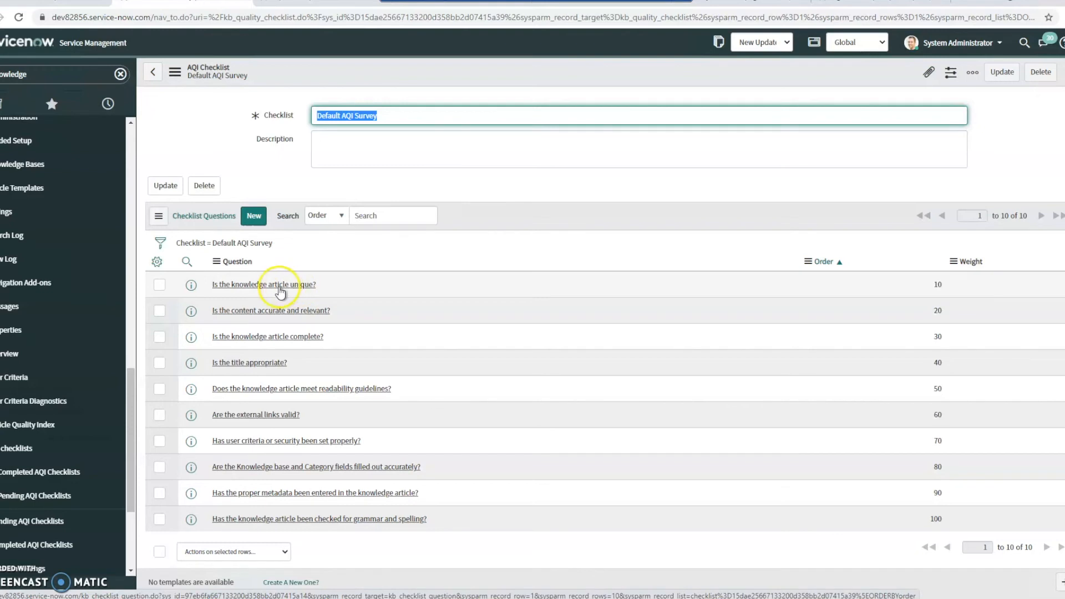
pyautogui.moveTo(245, 321)
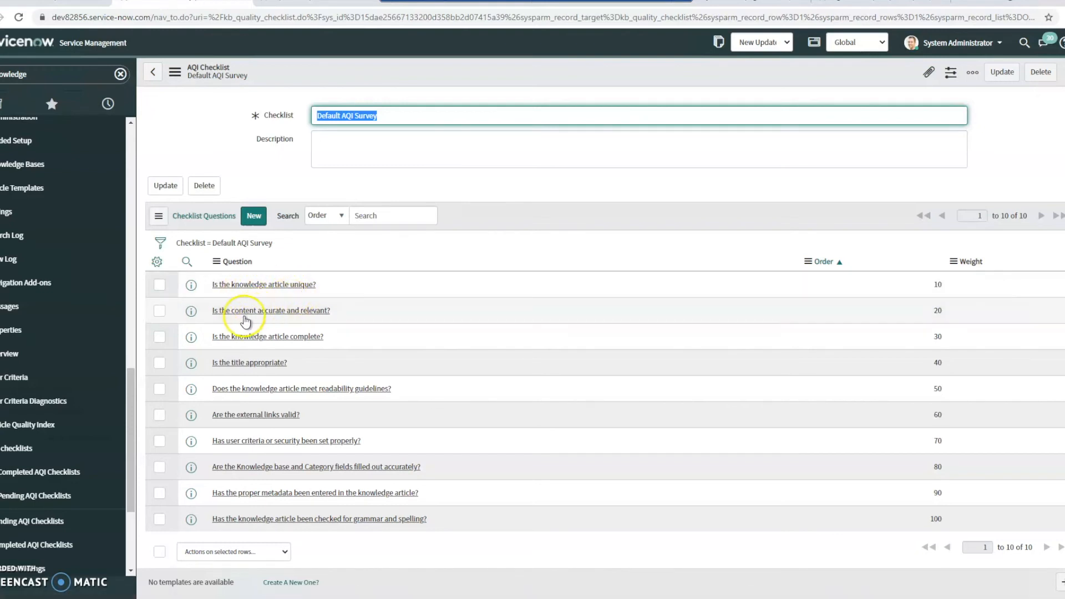
pyautogui.moveTo(328, 319)
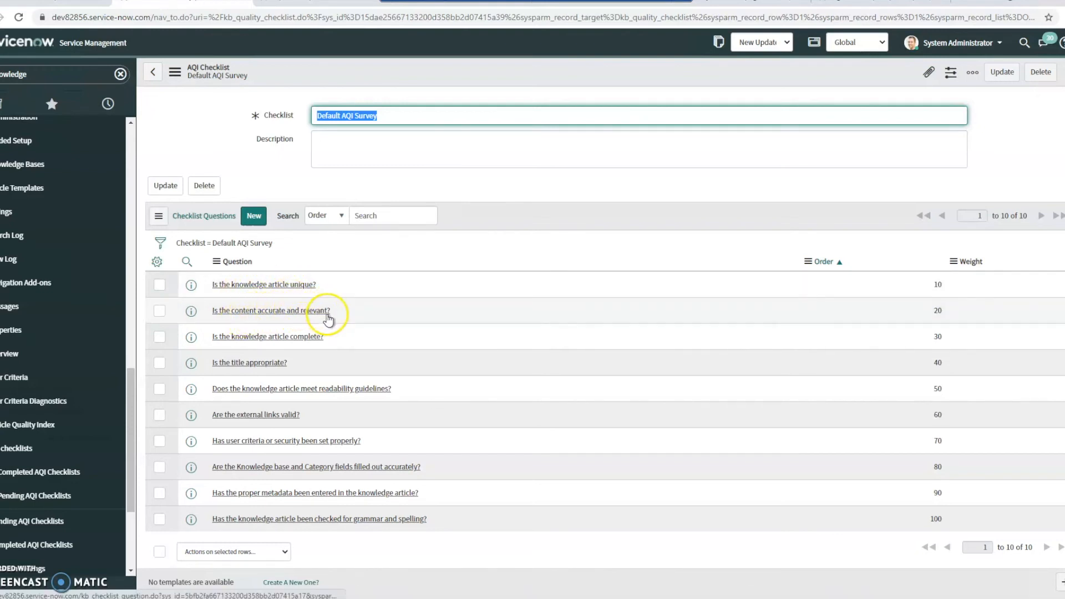
pyautogui.moveTo(325, 353)
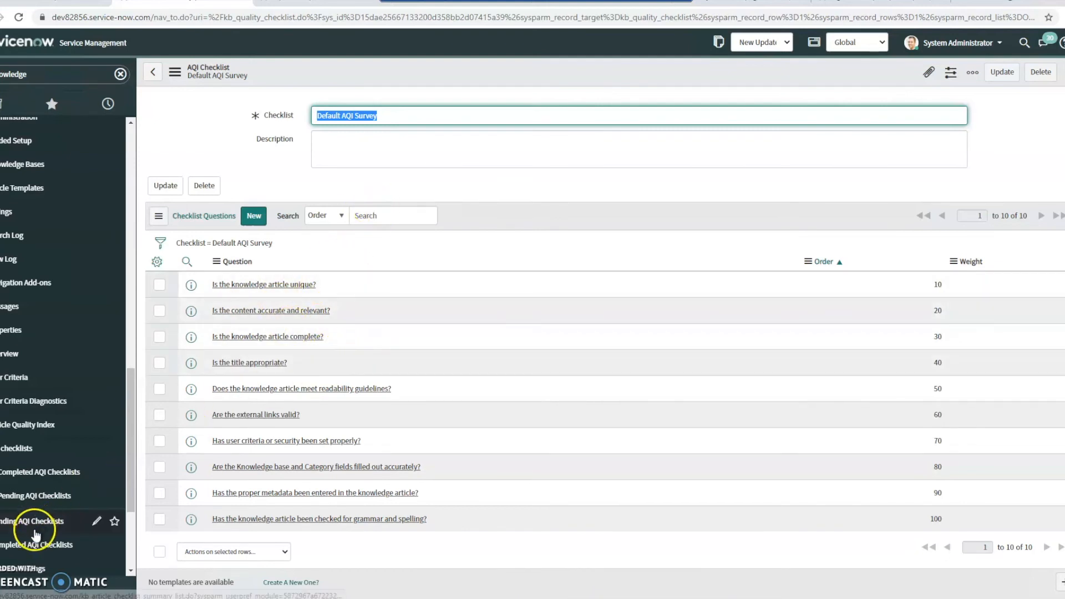
pyautogui.moveTo(37, 544)
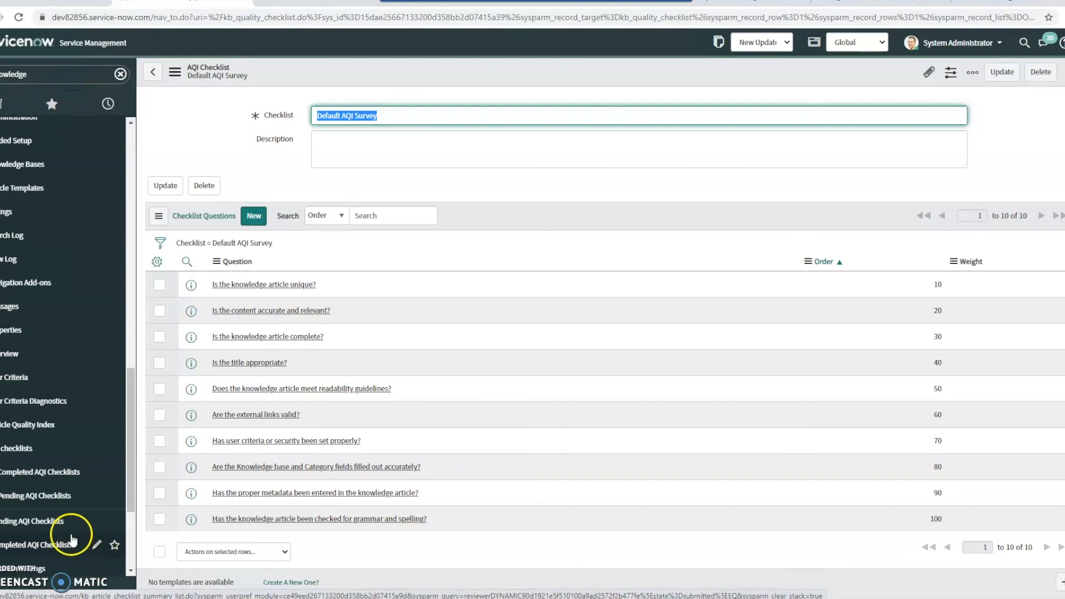
pyautogui.scroll(3)
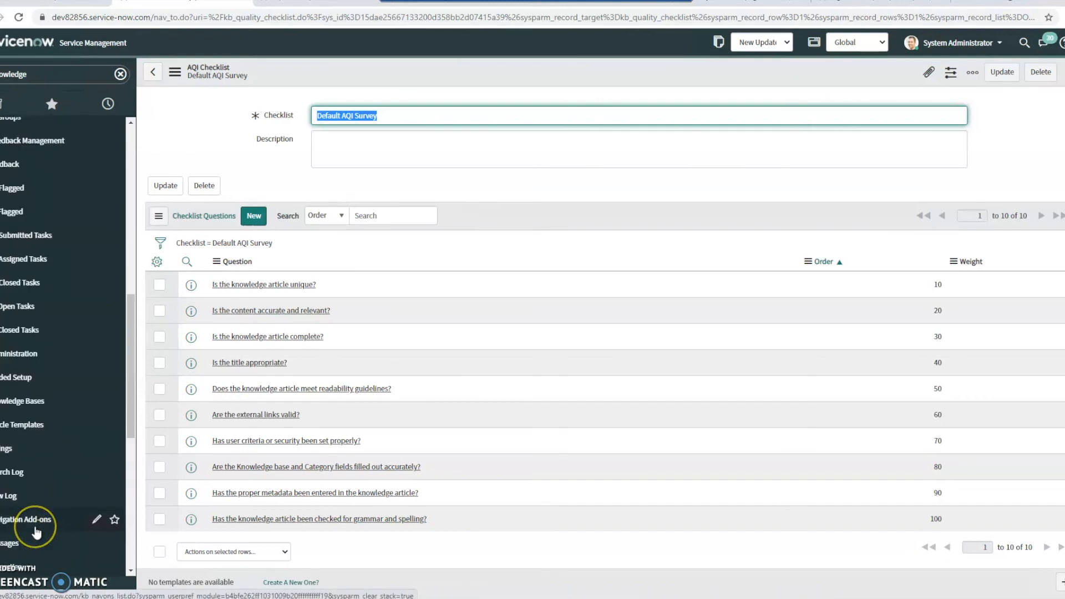
pyautogui.moveTo(31, 519)
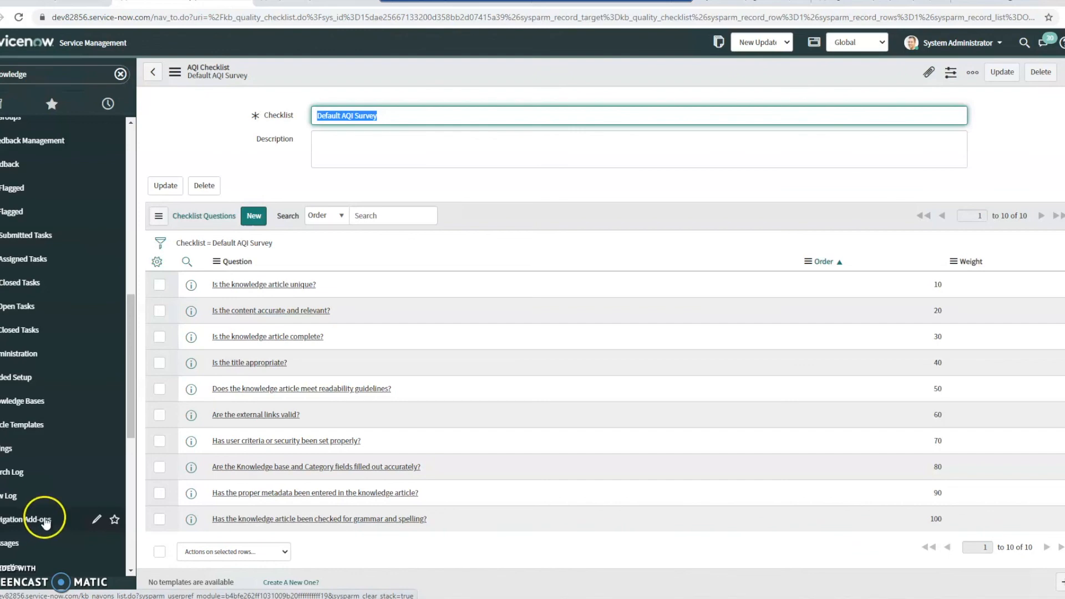
pyautogui.moveTo(28, 519)
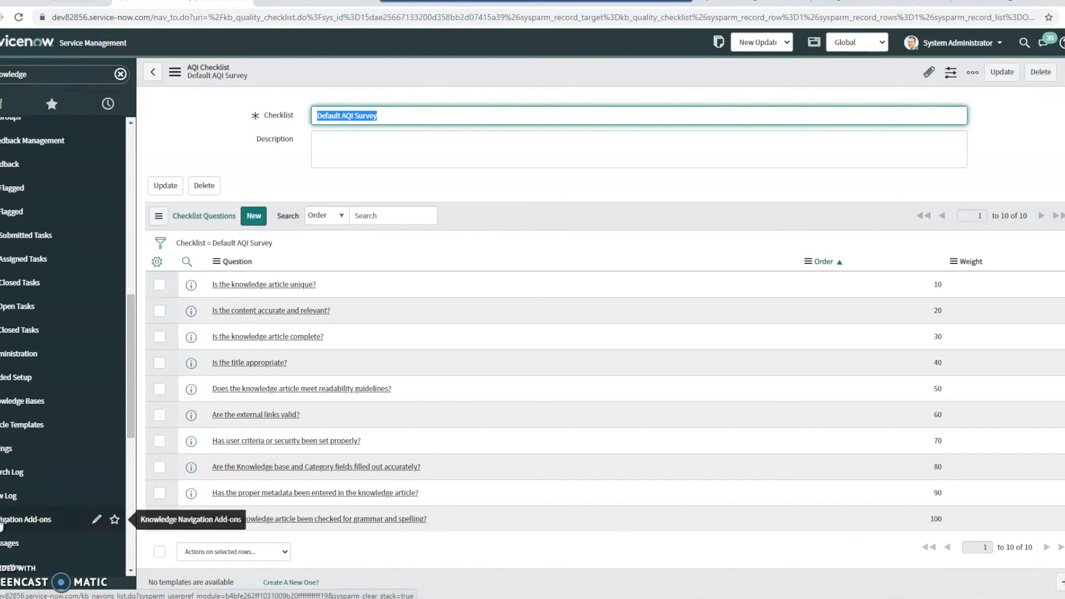